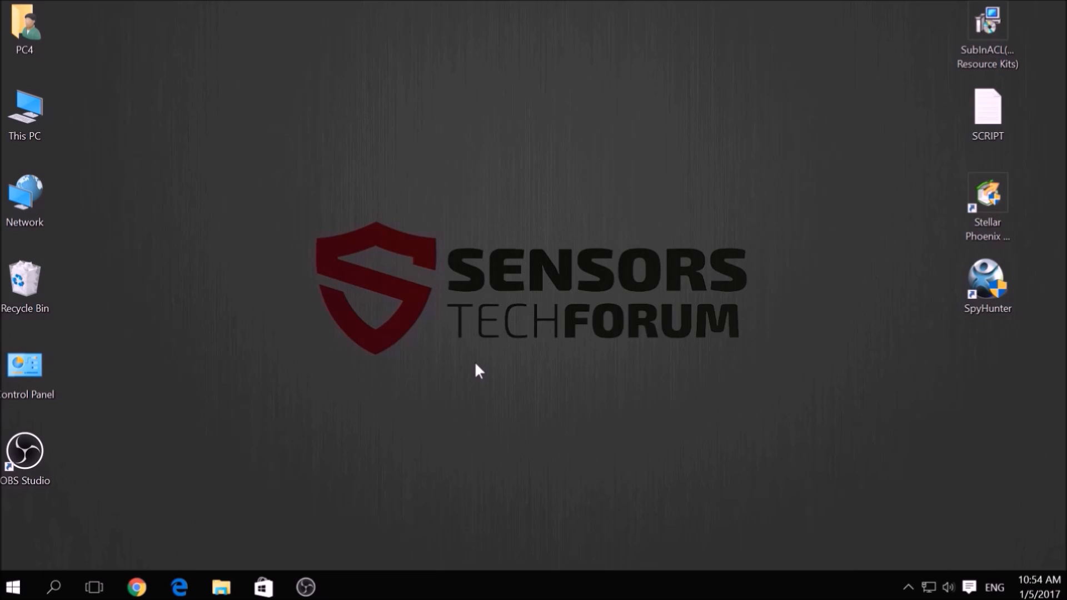
Step: Launch msconfig from the Run dialog to reach System Configuration's General settings
text(msconfig)
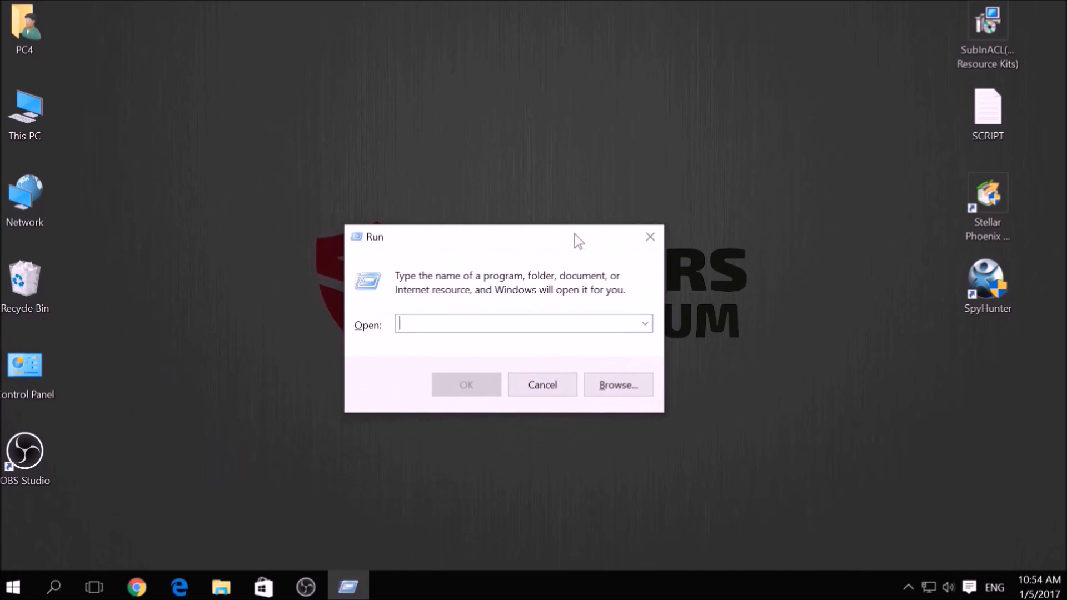
mouse_move(496, 324)
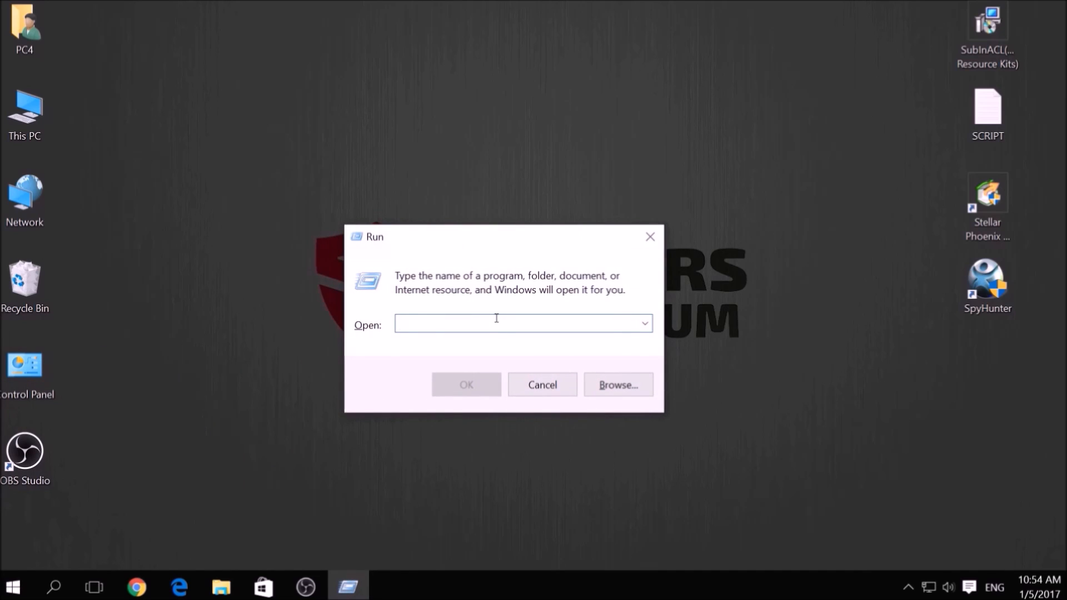
text(msconfig)
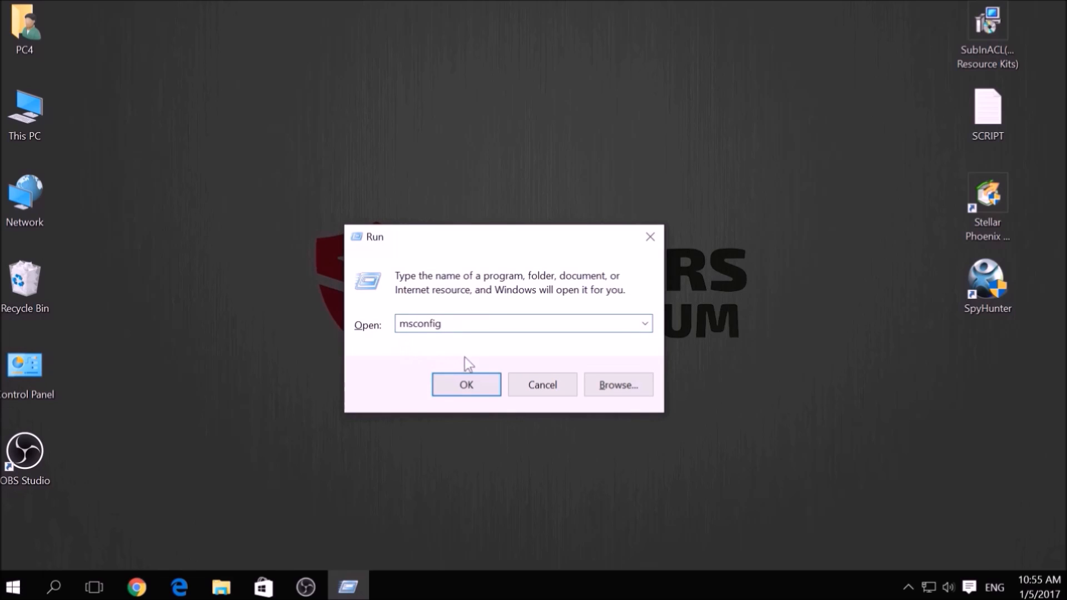
click(466, 385)
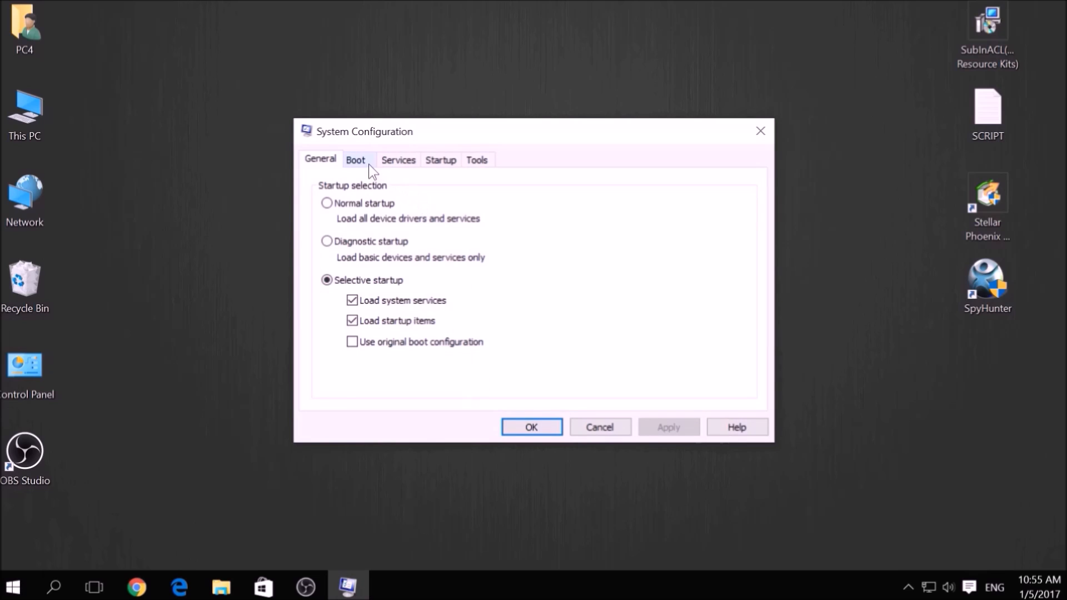
Step: Enable Safe boot with the Network option, apply it and restart into Safe Mode
click(356, 160)
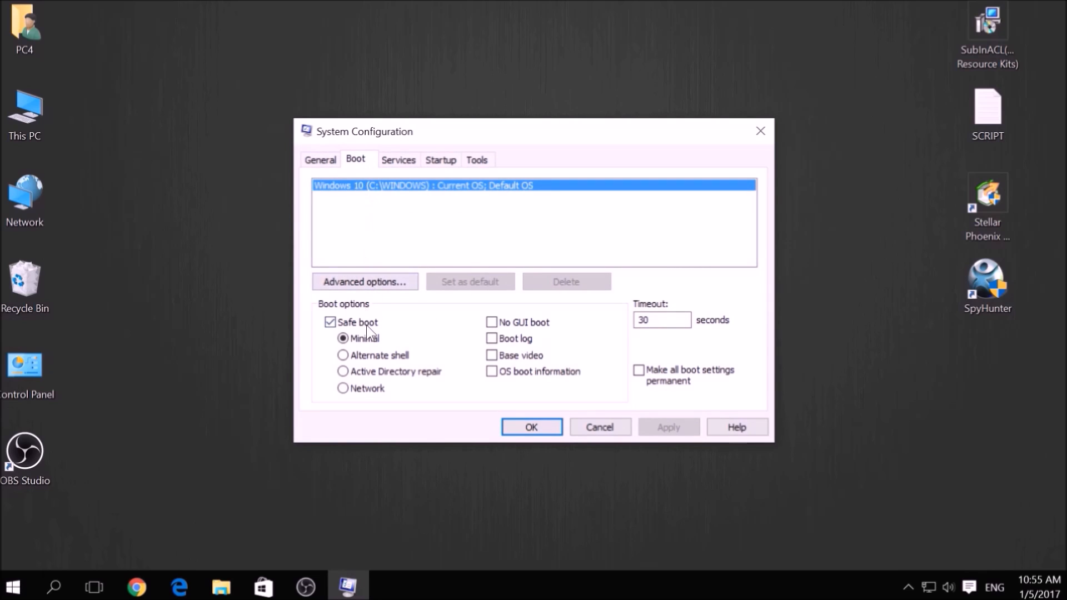
click(344, 388)
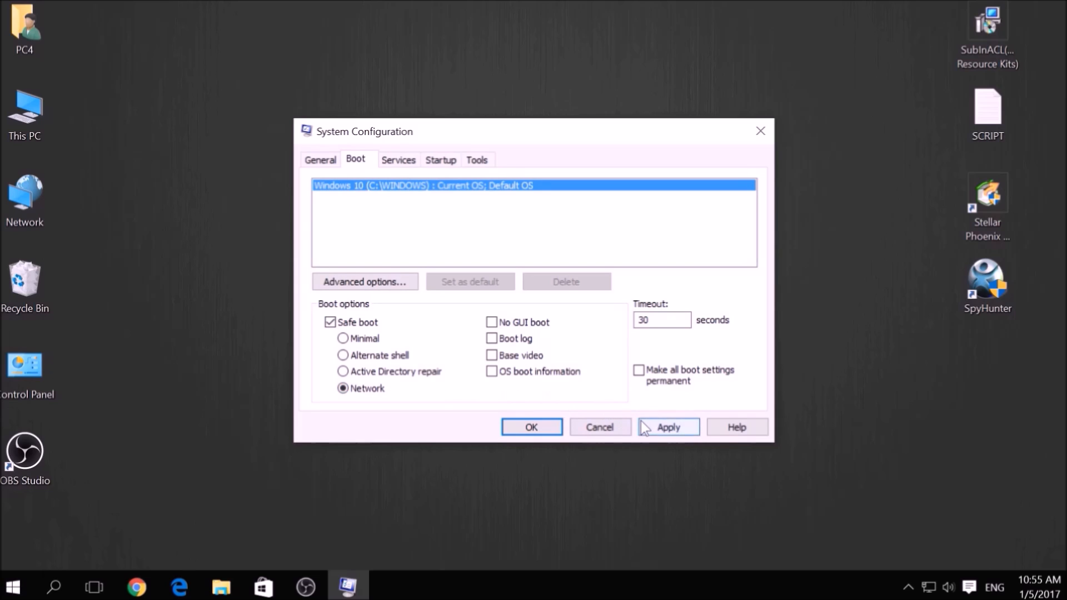
click(668, 427)
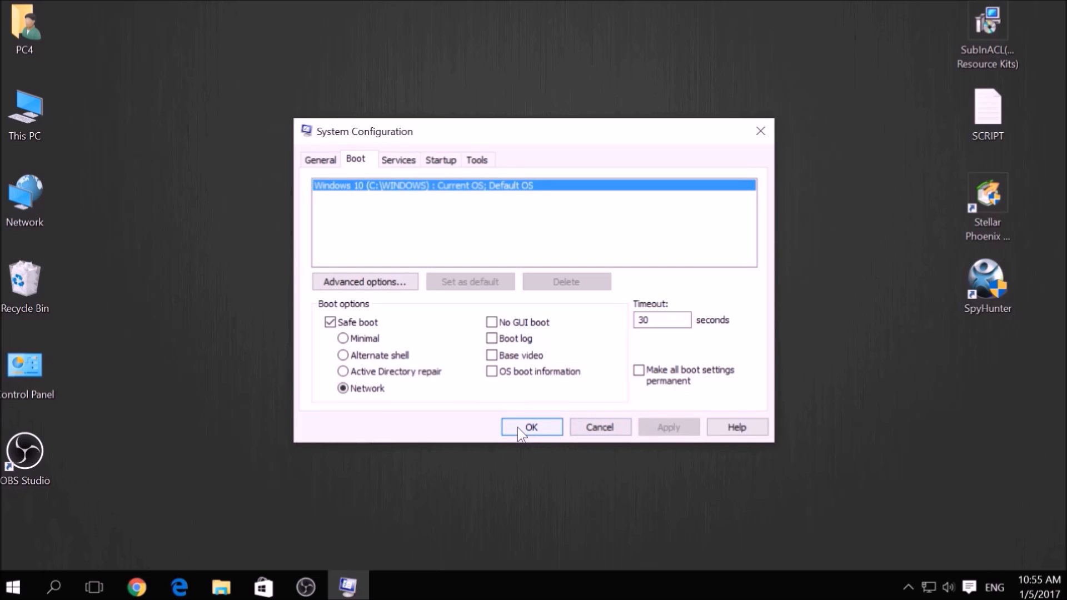
click(531, 427)
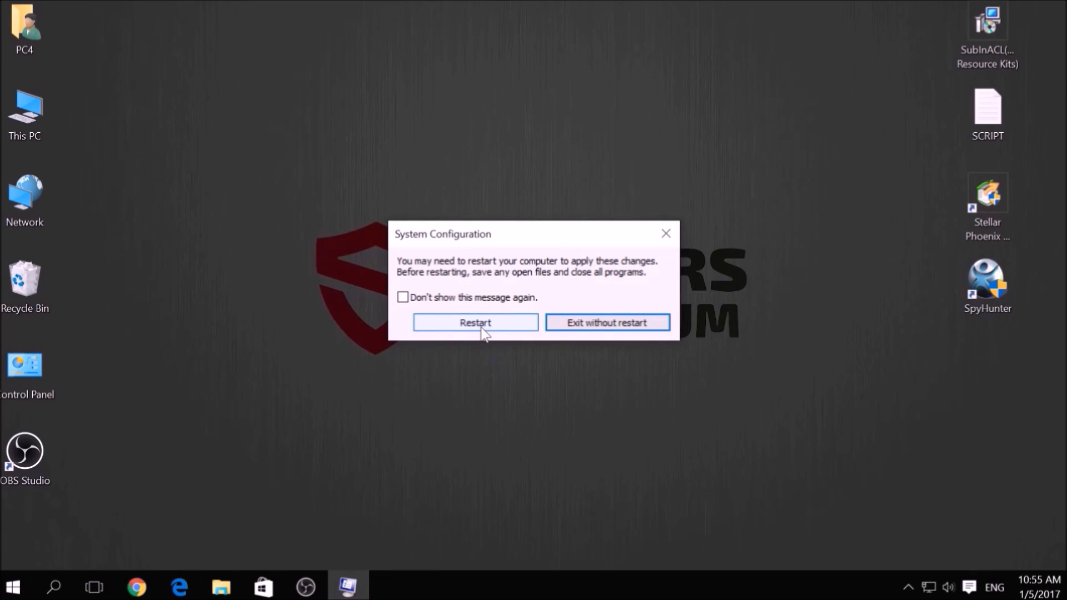
click(475, 323)
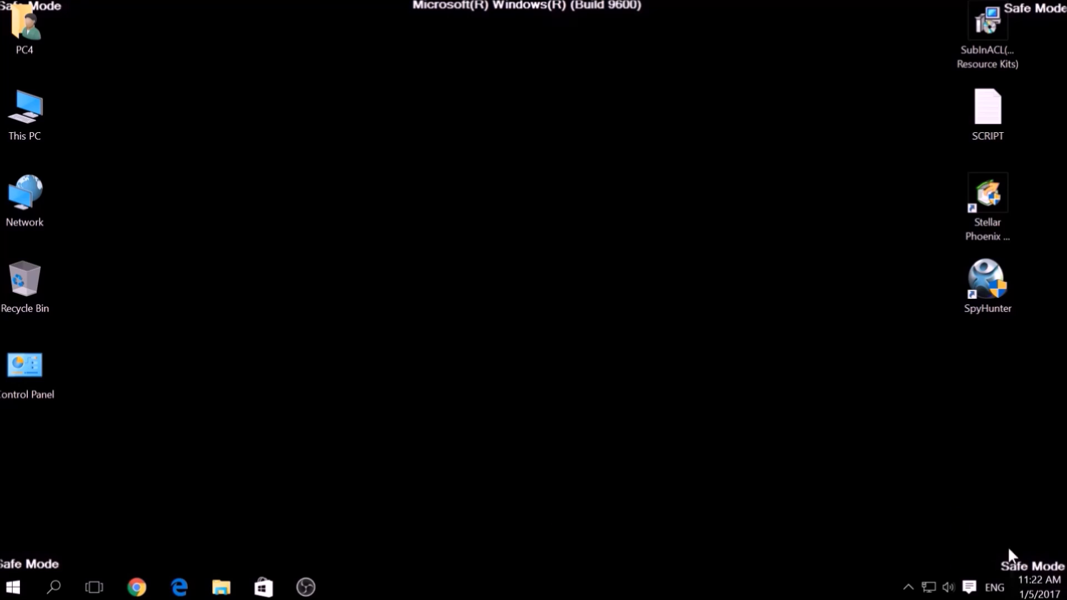
mouse_move(844, 178)
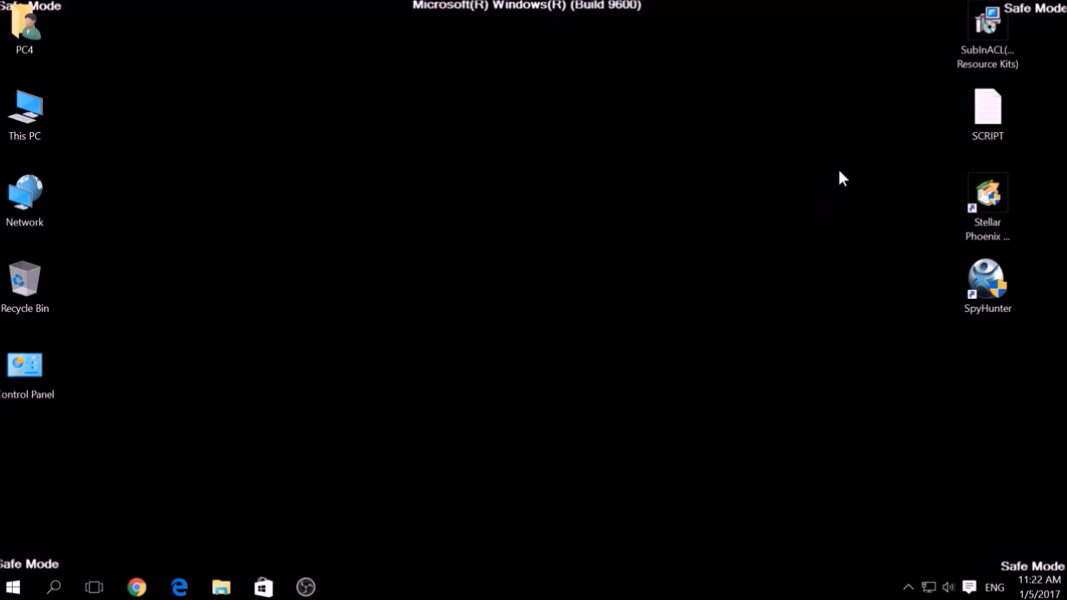
Step: View the SCRIPT file's subinacl commands in Notepad, then minimize it to the desktop
click(988, 27)
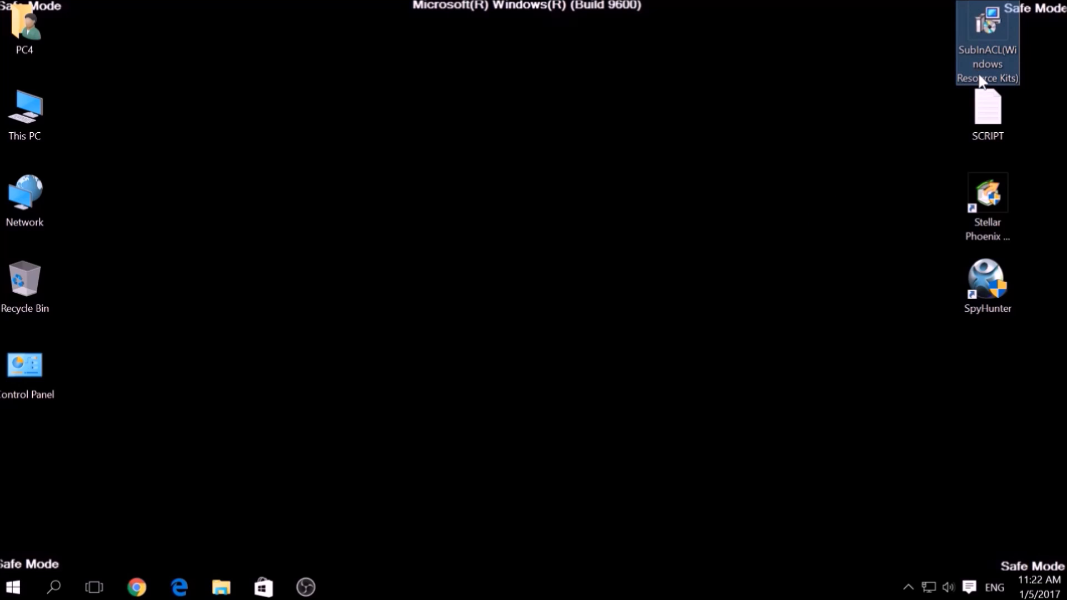
double_click(987, 112)
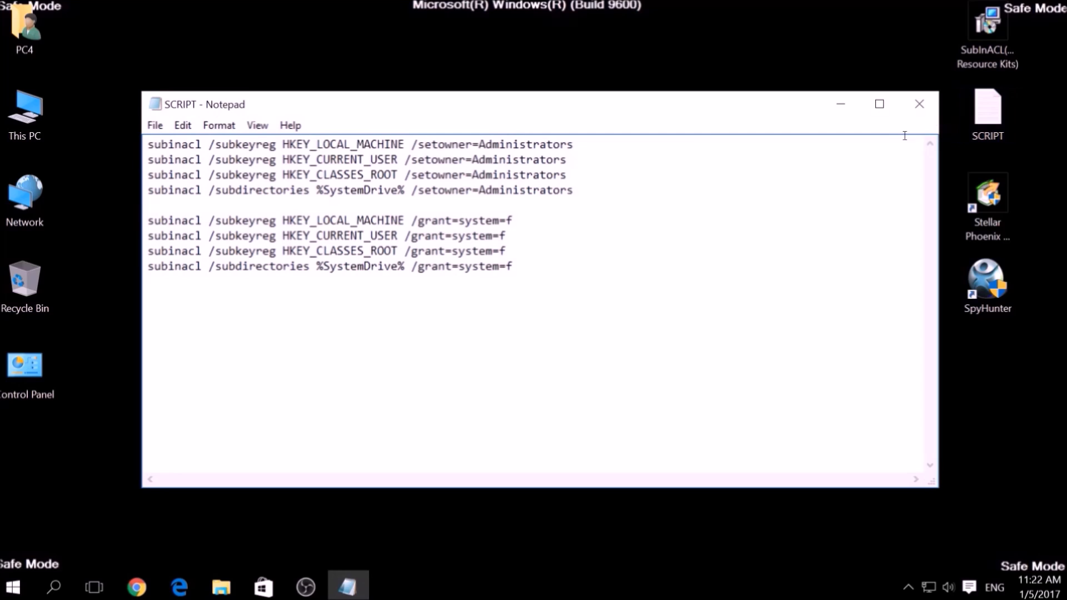
key(ctrl+a)
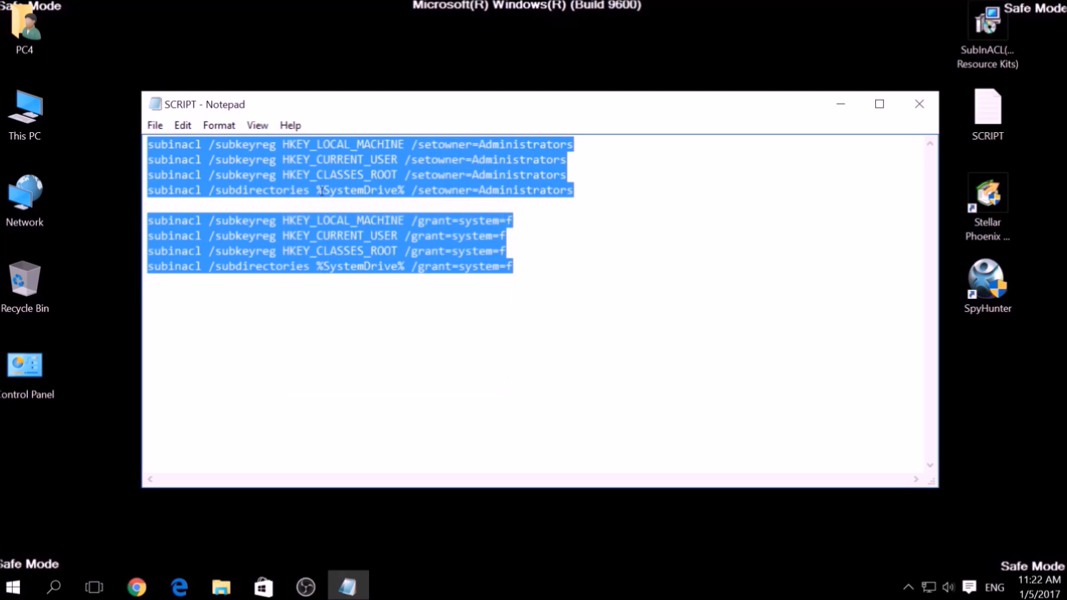
click(722, 171)
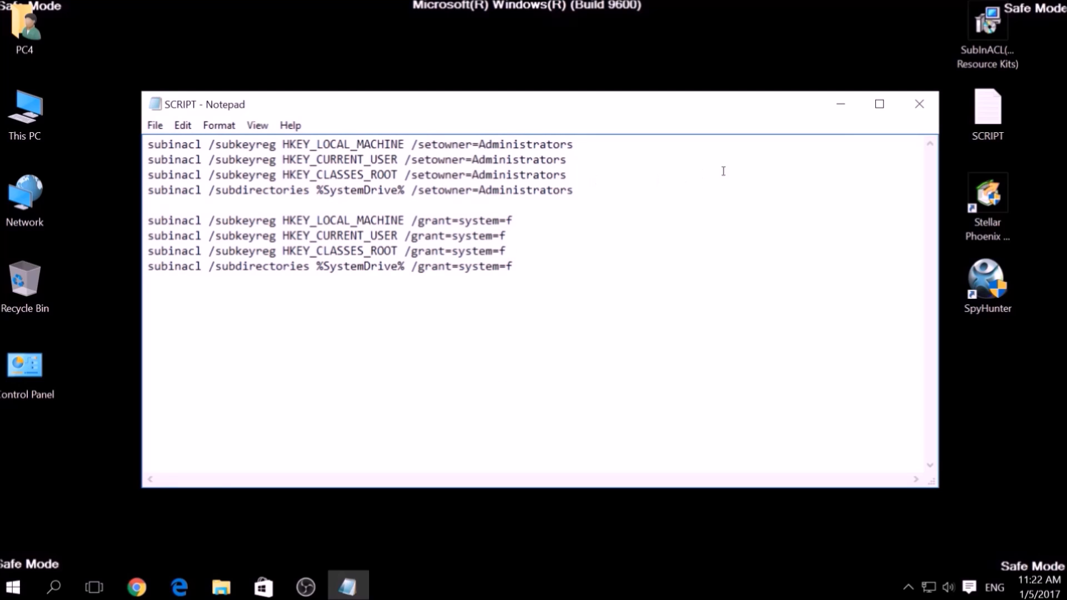
click(919, 104)
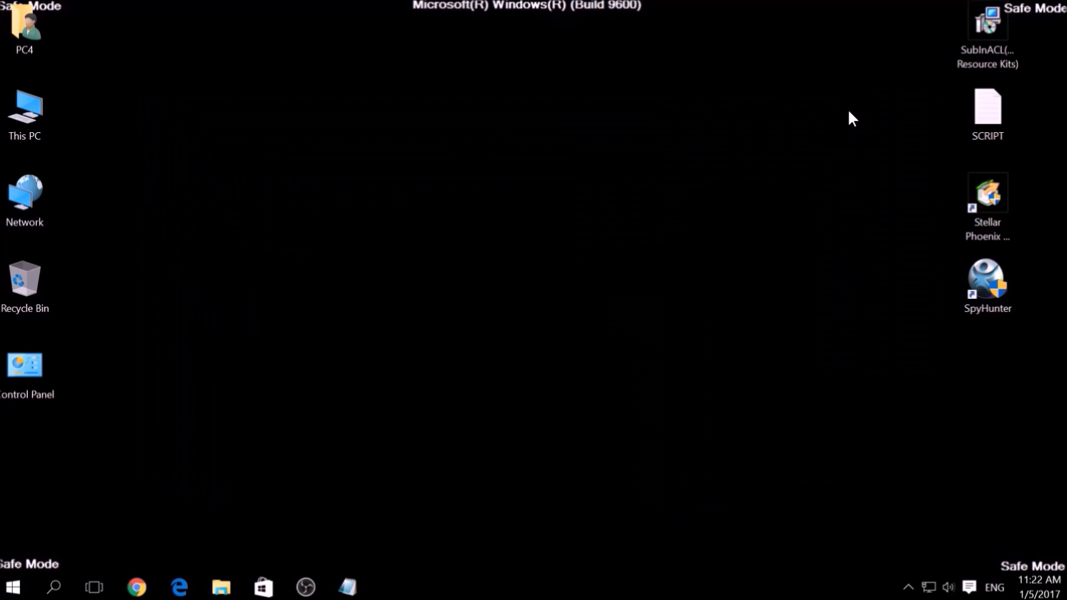
Step: Install SubInAcl.exe through the Resource Kit wizard, accepting the license and default folder
double_click(988, 26)
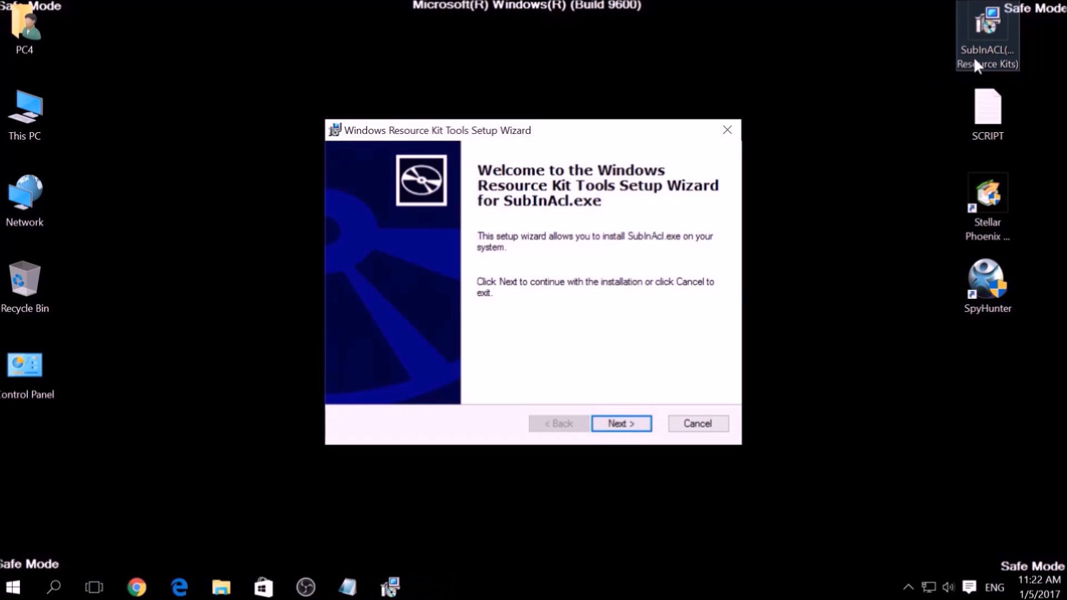
mouse_move(622, 417)
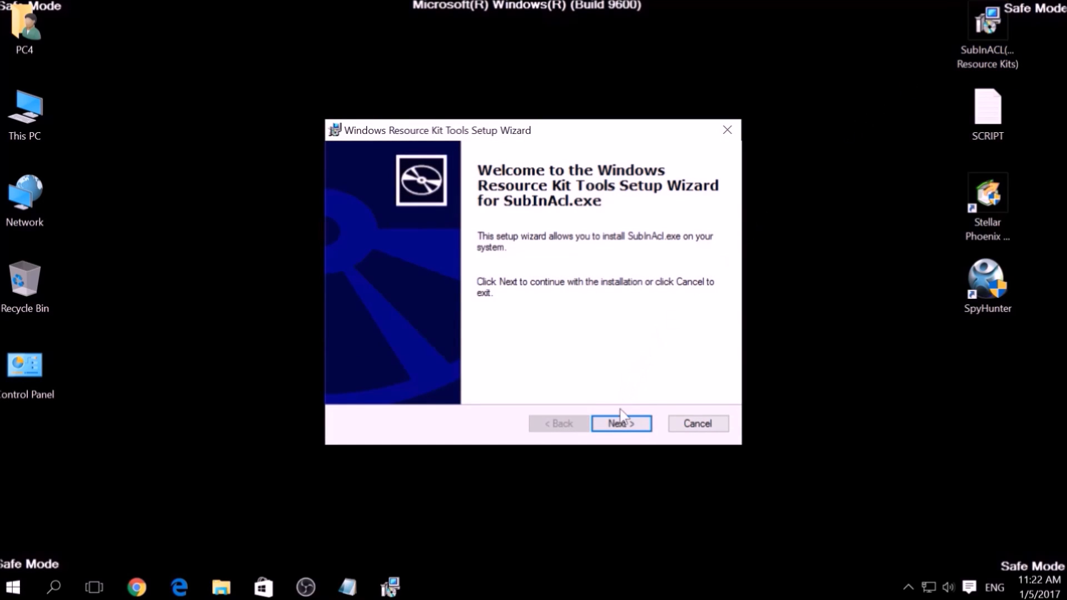
click(620, 423)
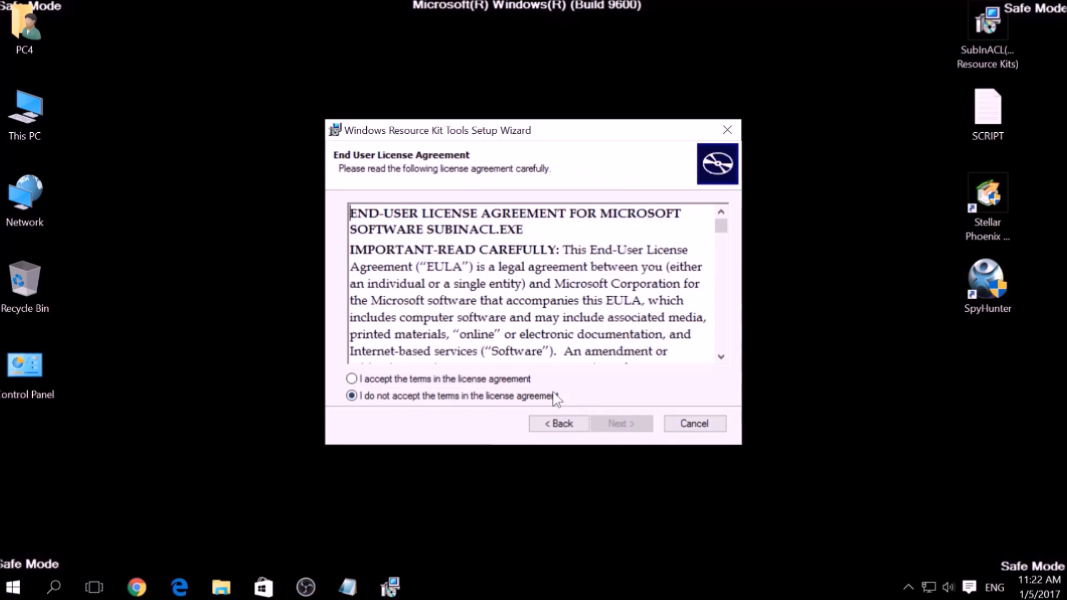
click(352, 379)
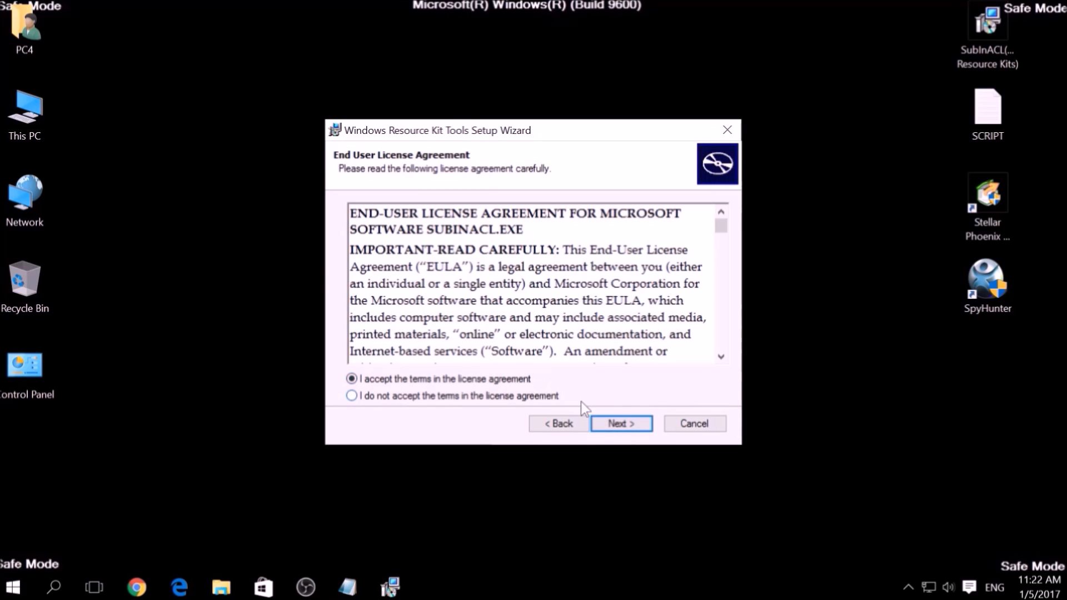
click(621, 424)
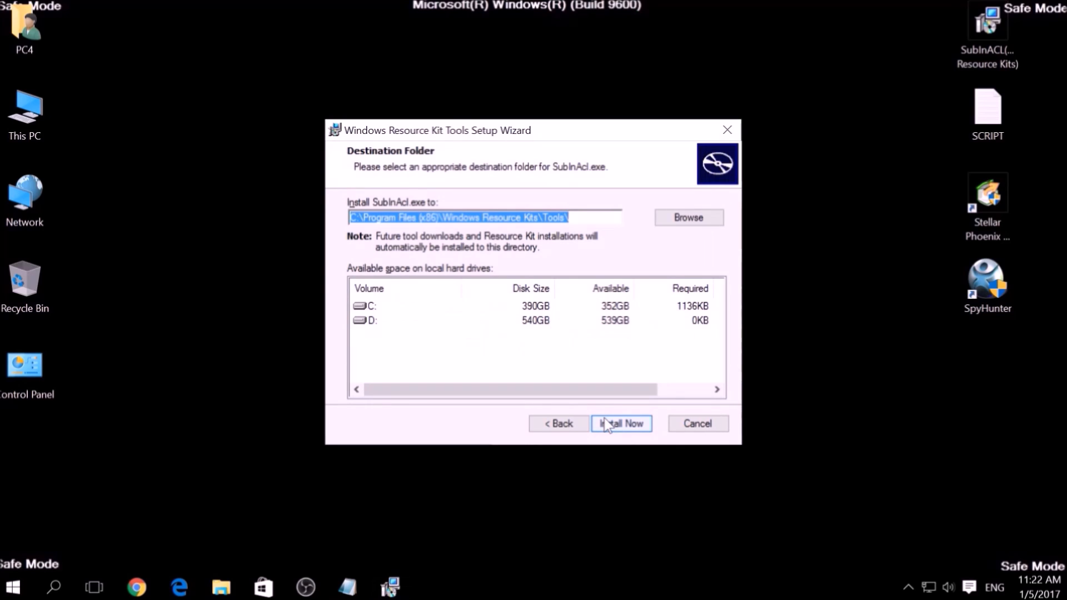
click(620, 424)
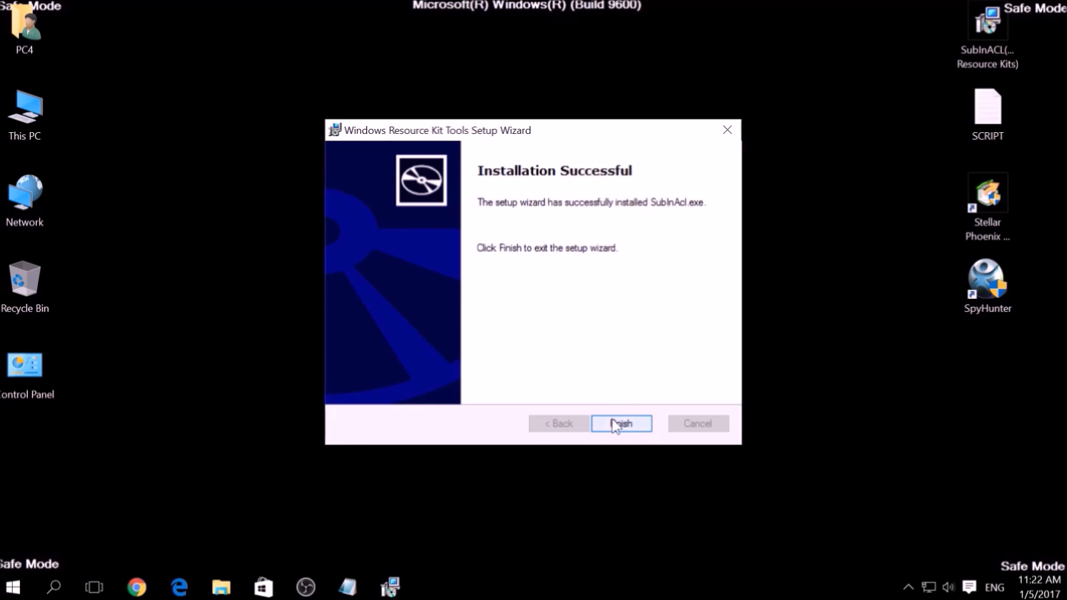
click(621, 422)
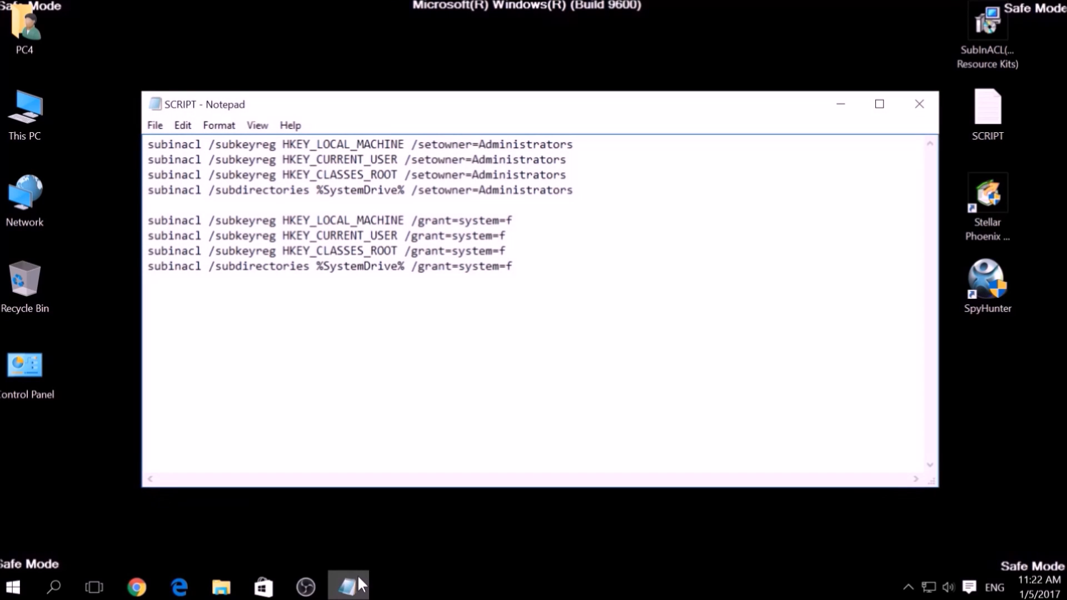
Step: Select the whole script and start saving it under a new name
drag(514, 266, 484, 265)
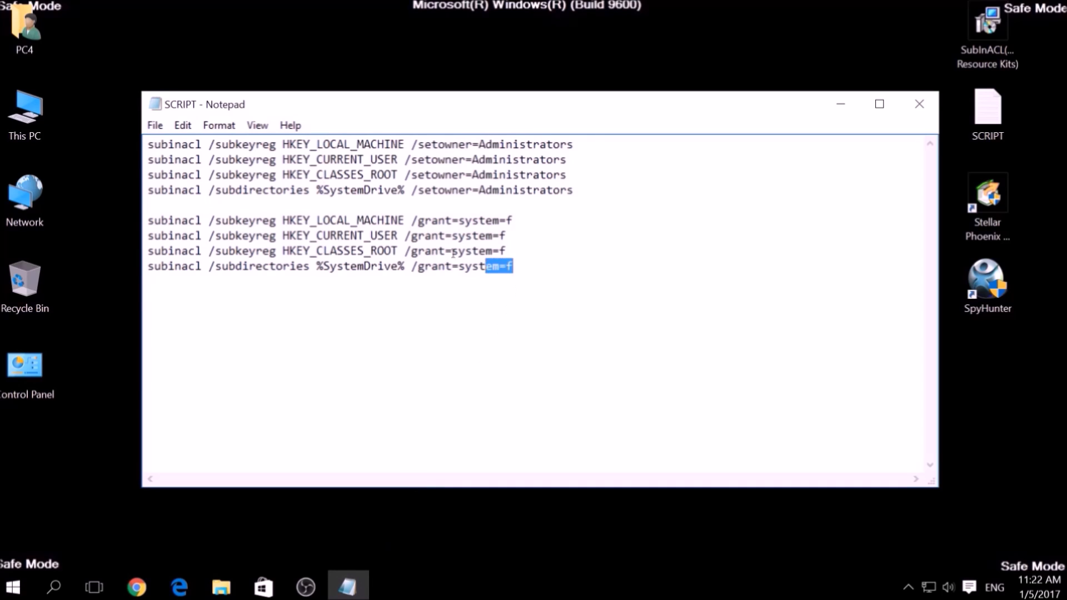
key(ctrl+a)
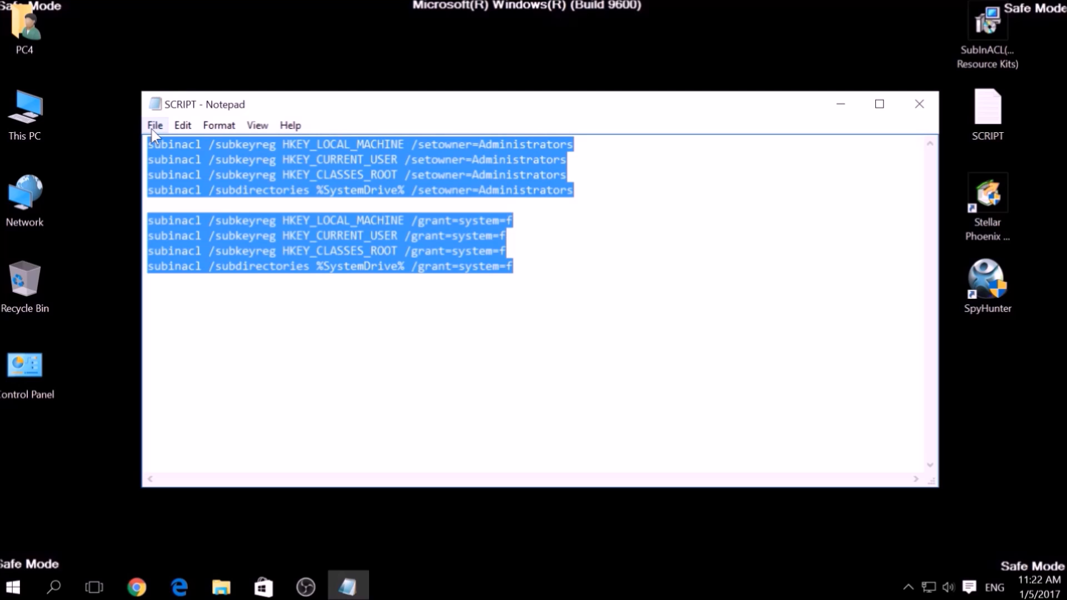
click(155, 126)
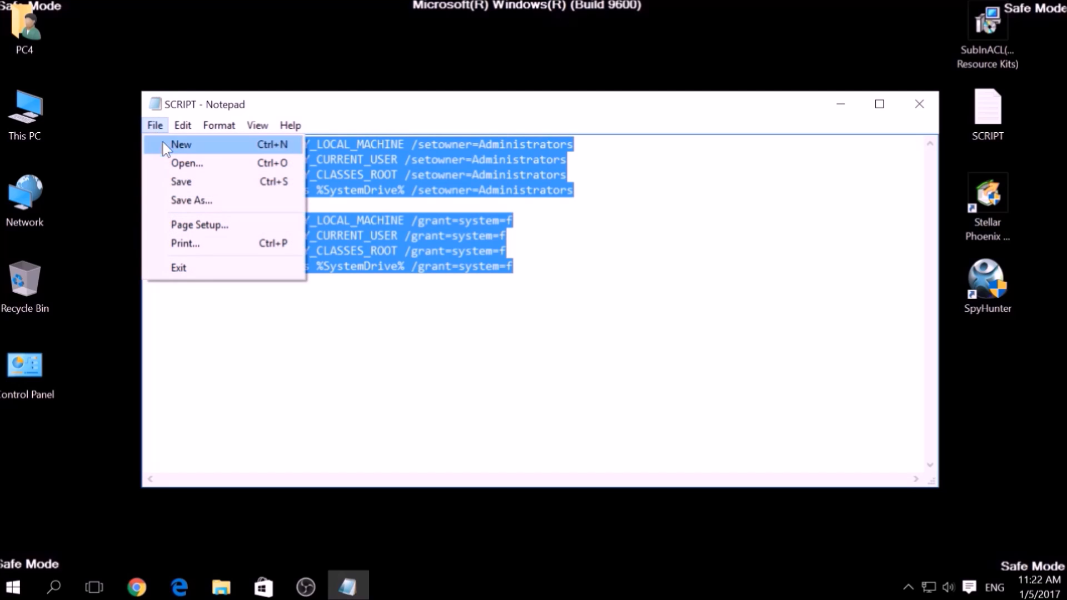
click(191, 200)
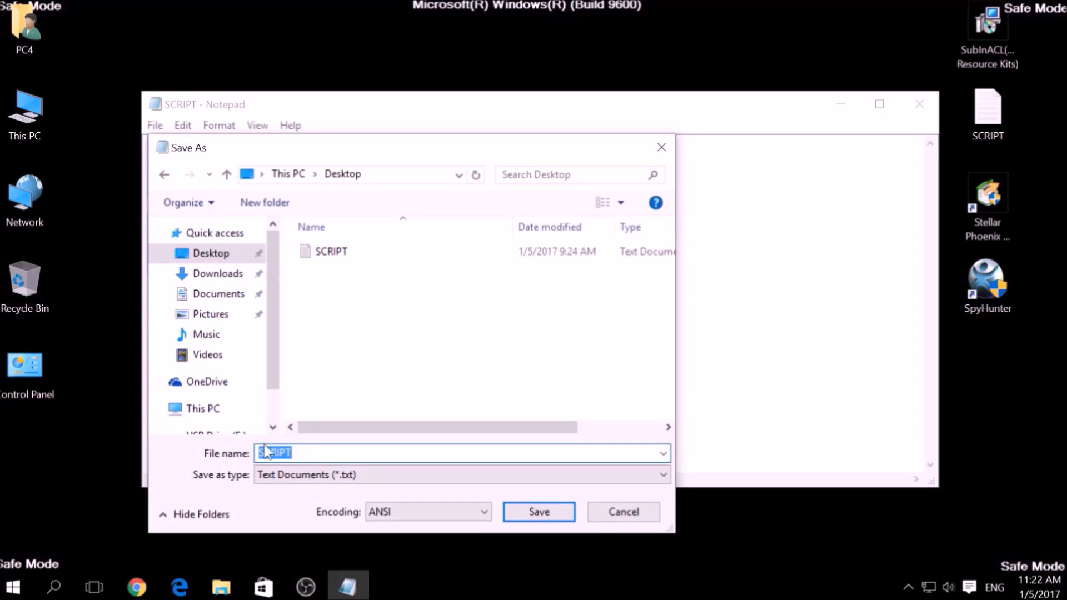
Step: Save the script to the Desktop as FIX.BAT with Save as type set to All Files
text(Fi)
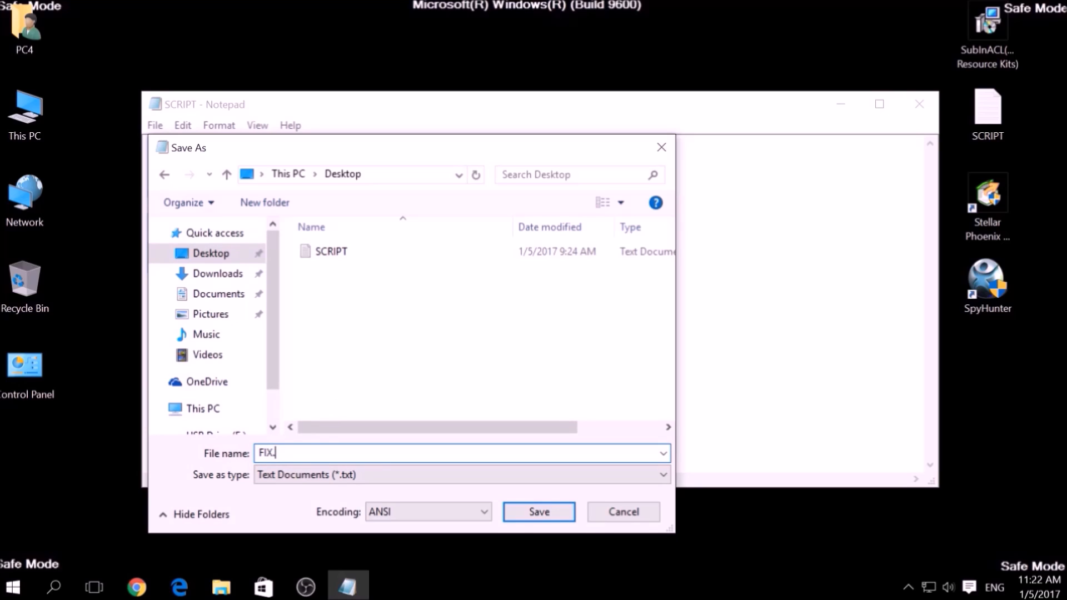
text(BAT)
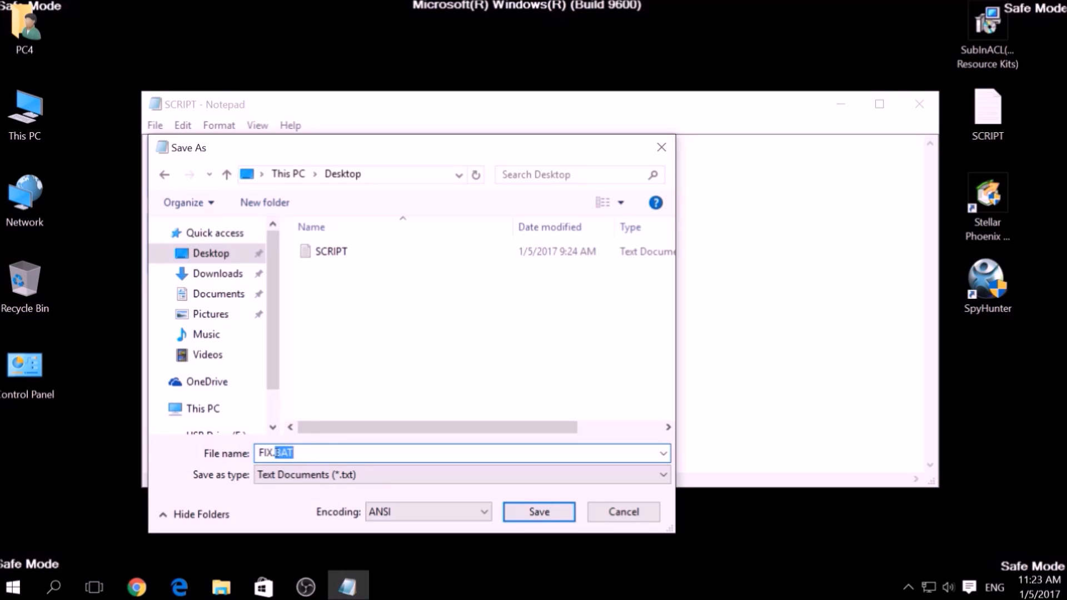
mouse_move(214, 485)
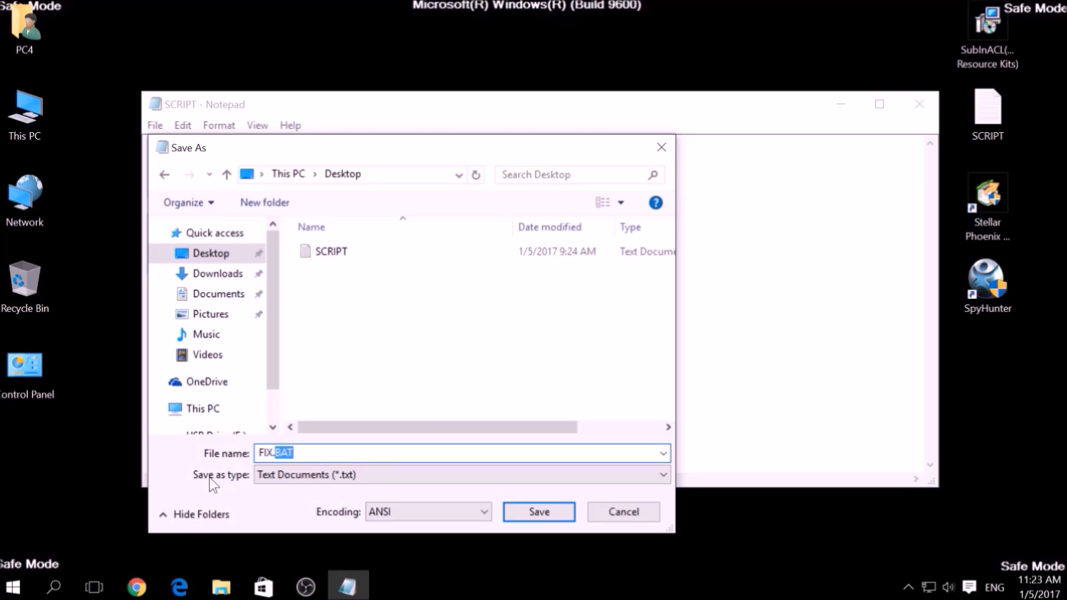
mouse_move(253, 487)
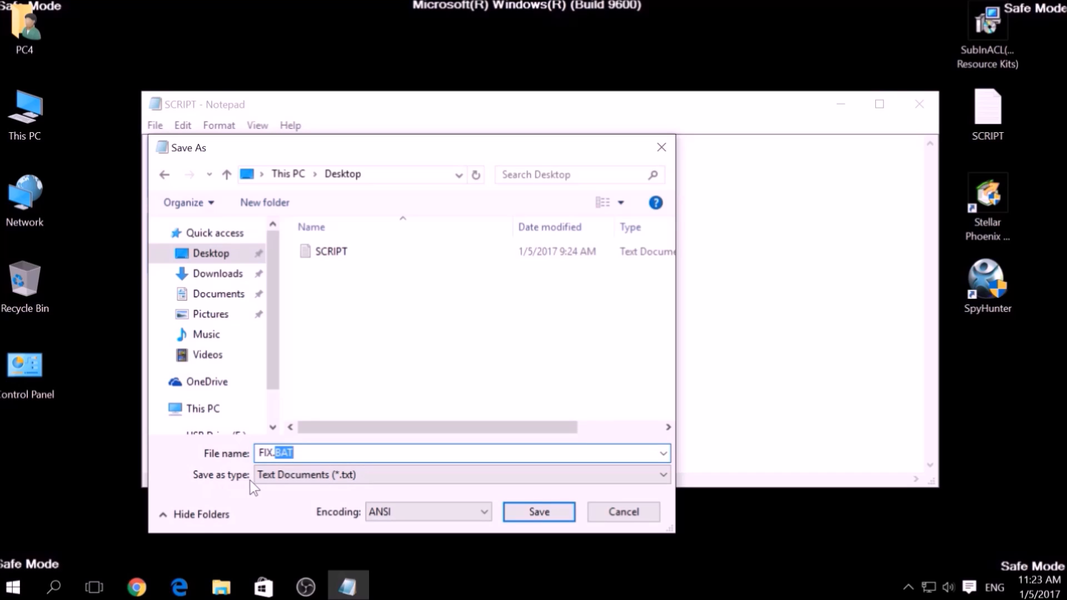
click(459, 475)
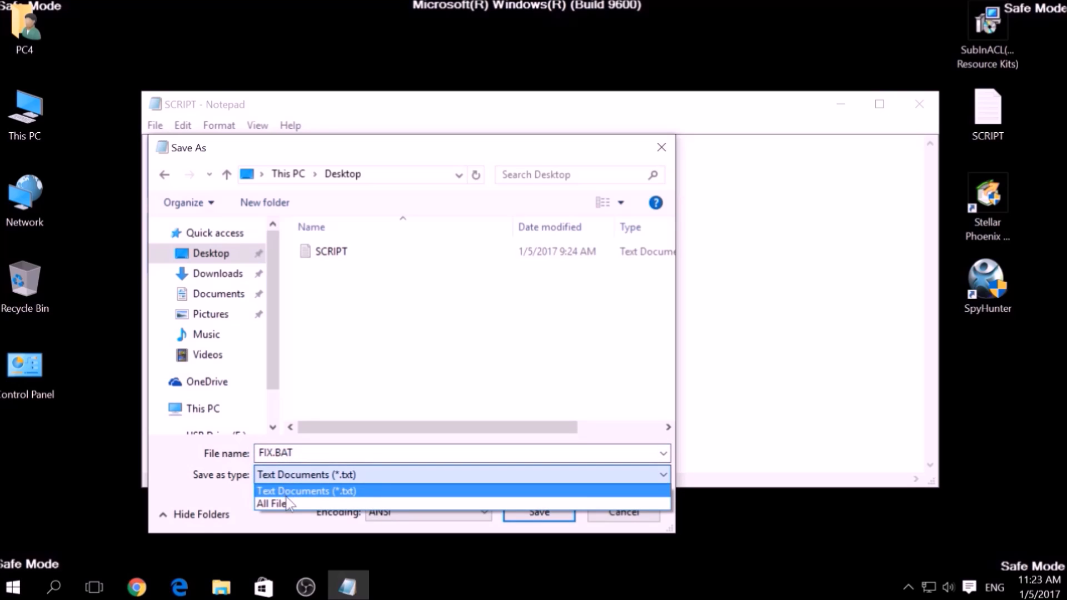
click(272, 491)
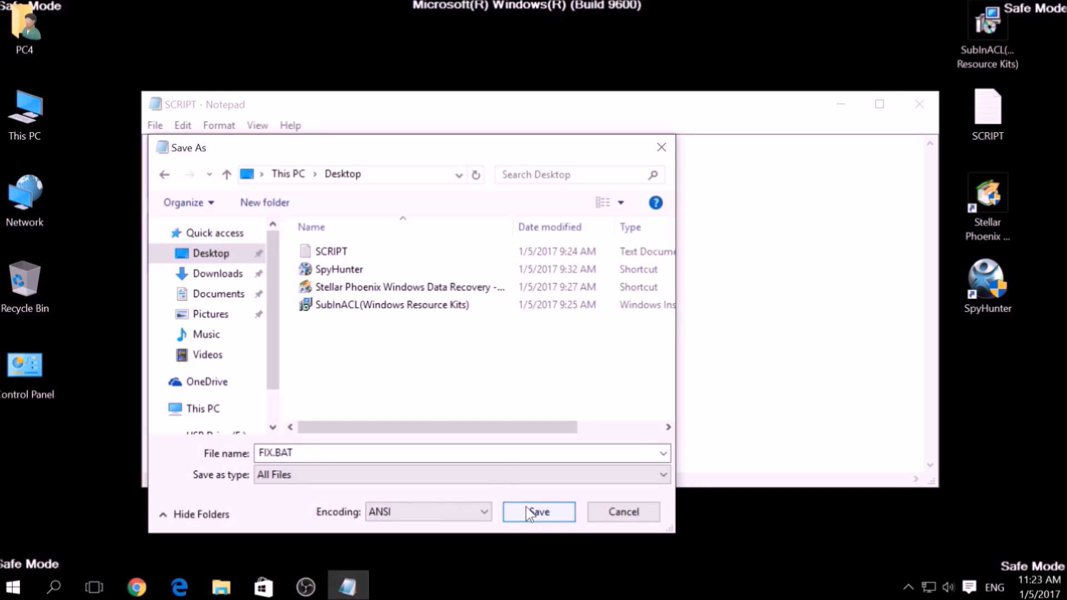
click(538, 512)
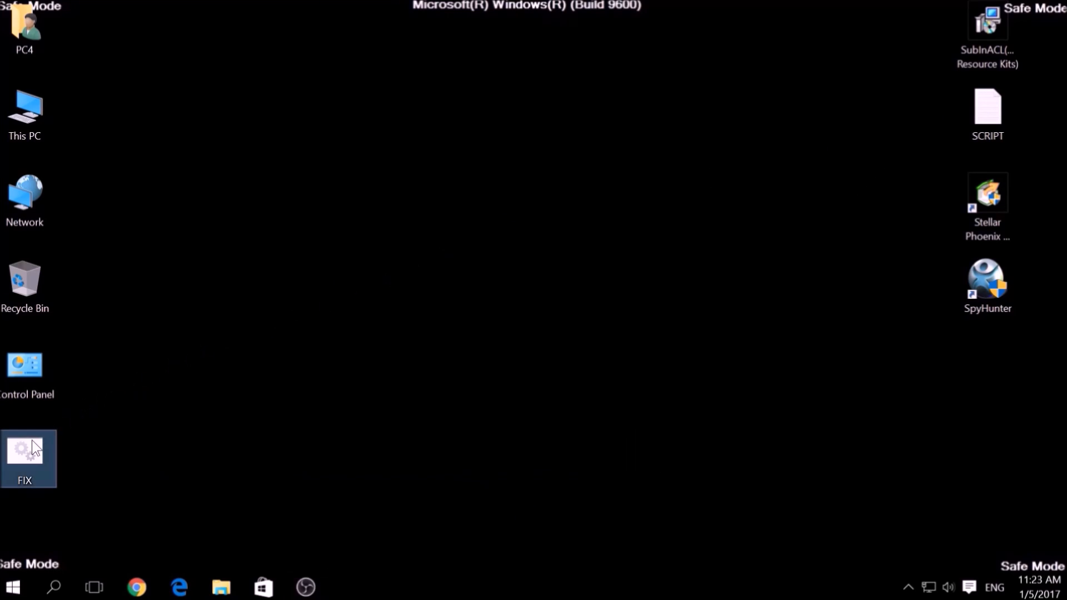
Step: Copy FIX and browse to C:\Program Files (x86)\Windows Resource Kits
right_click(23, 453)
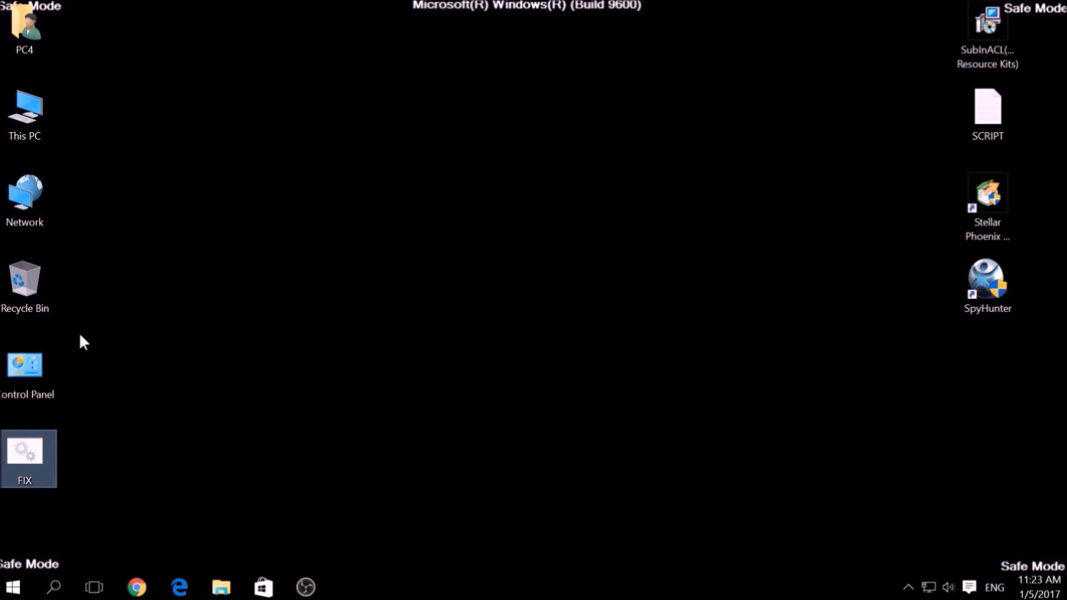
double_click(23, 112)
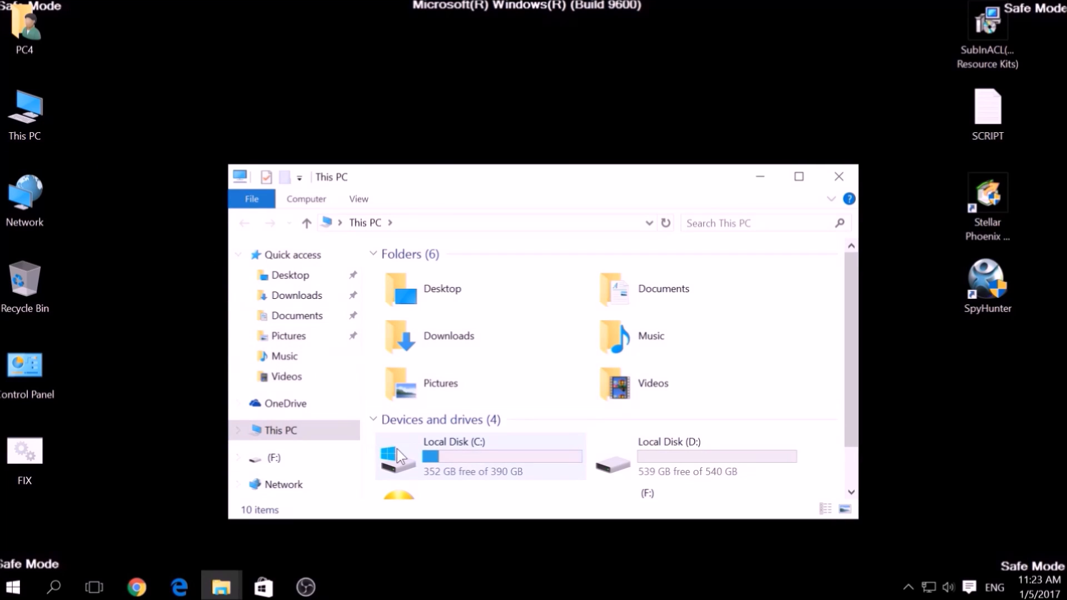
double_click(454, 456)
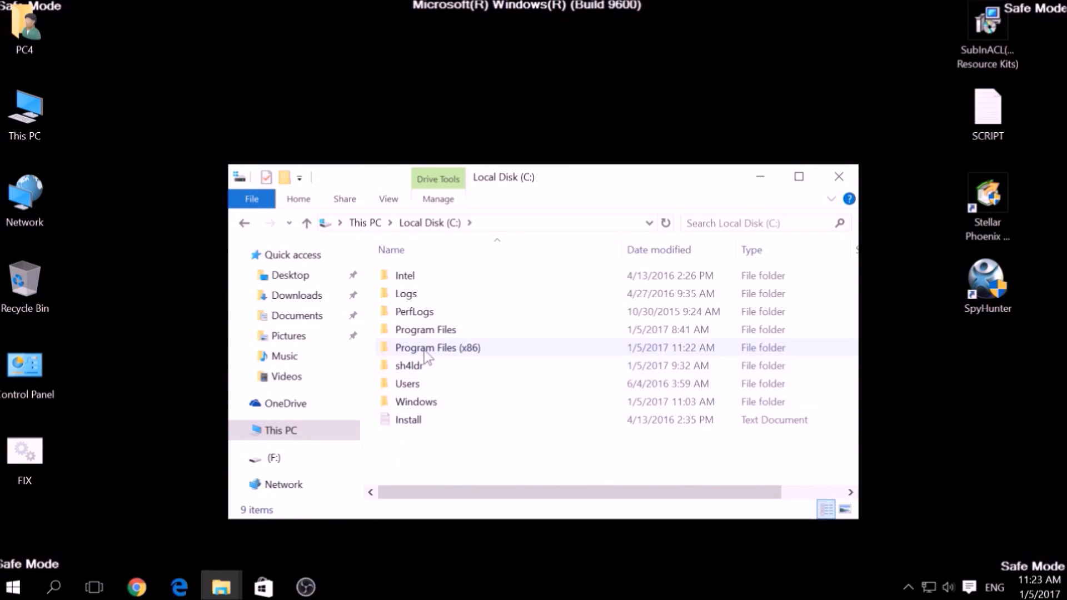
double_click(438, 347)
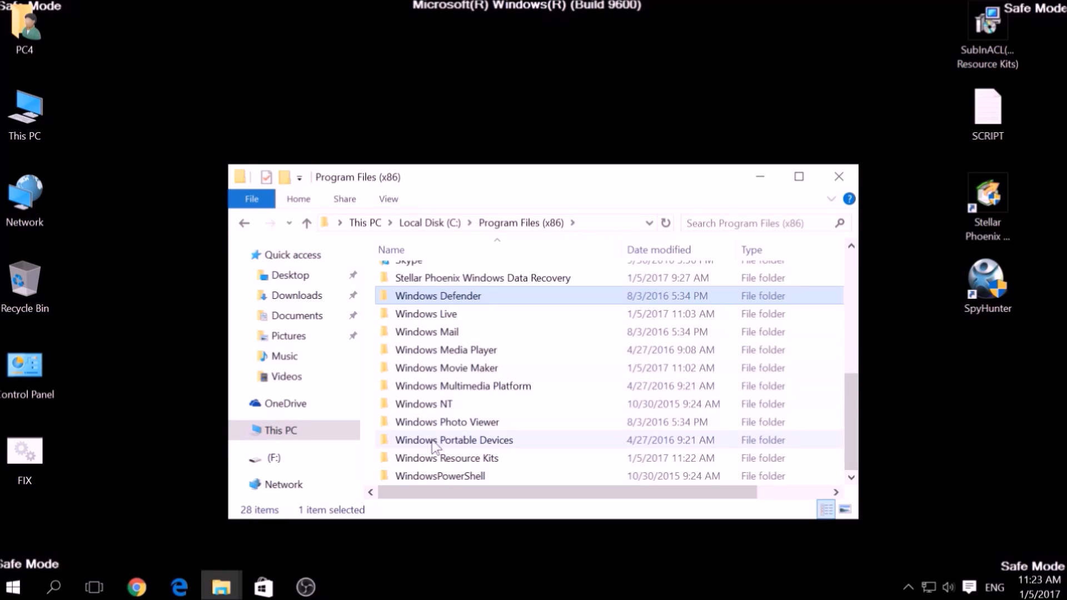
double_click(446, 457)
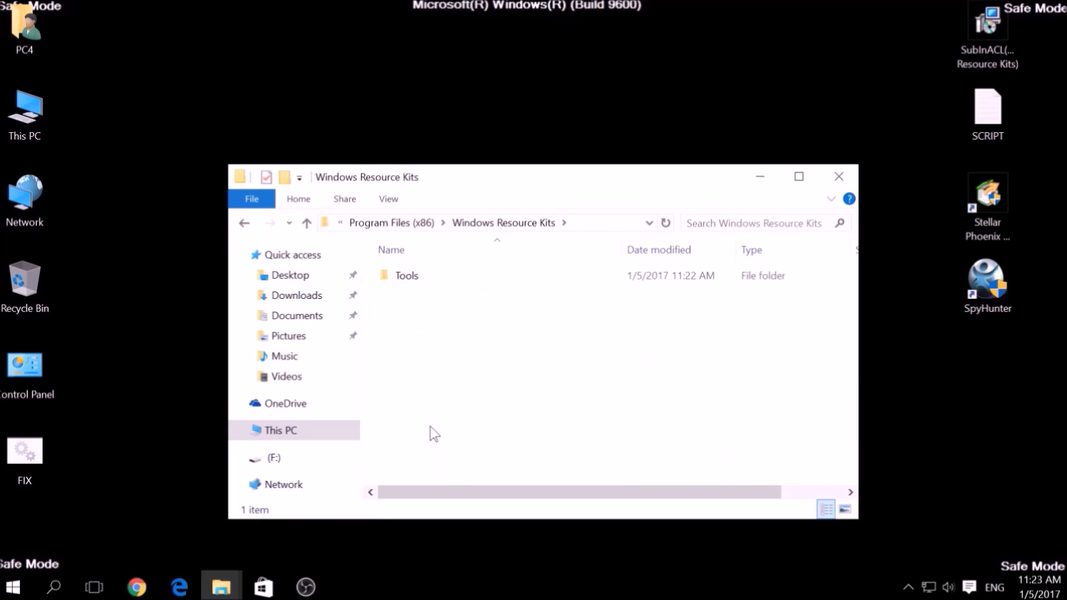
Step: Paste FIX into the Tools folder with administrator permission and close Explorer
click(406, 275)
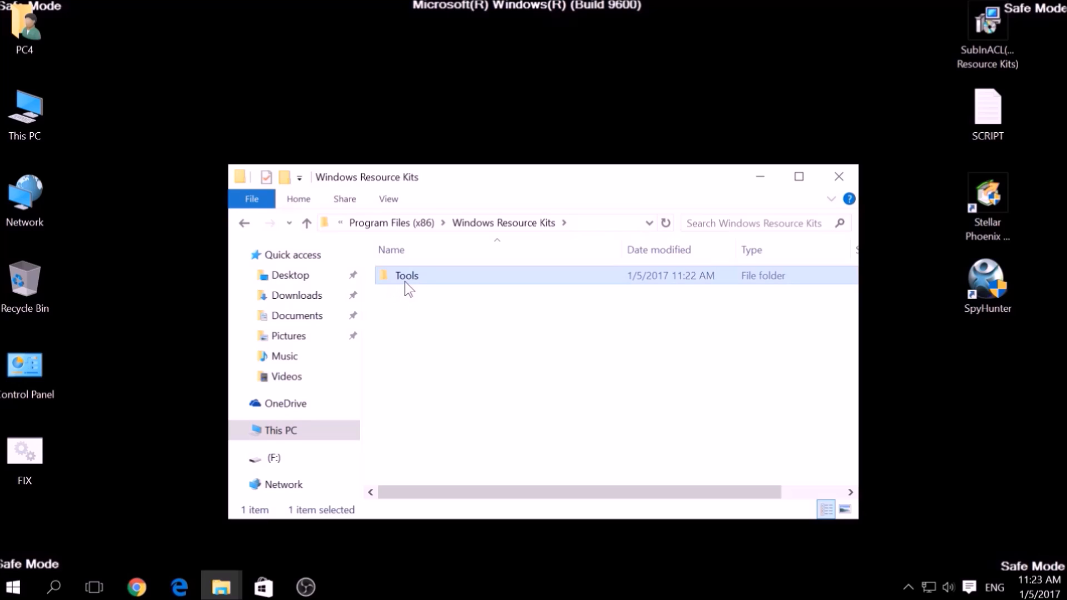
double_click(407, 276)
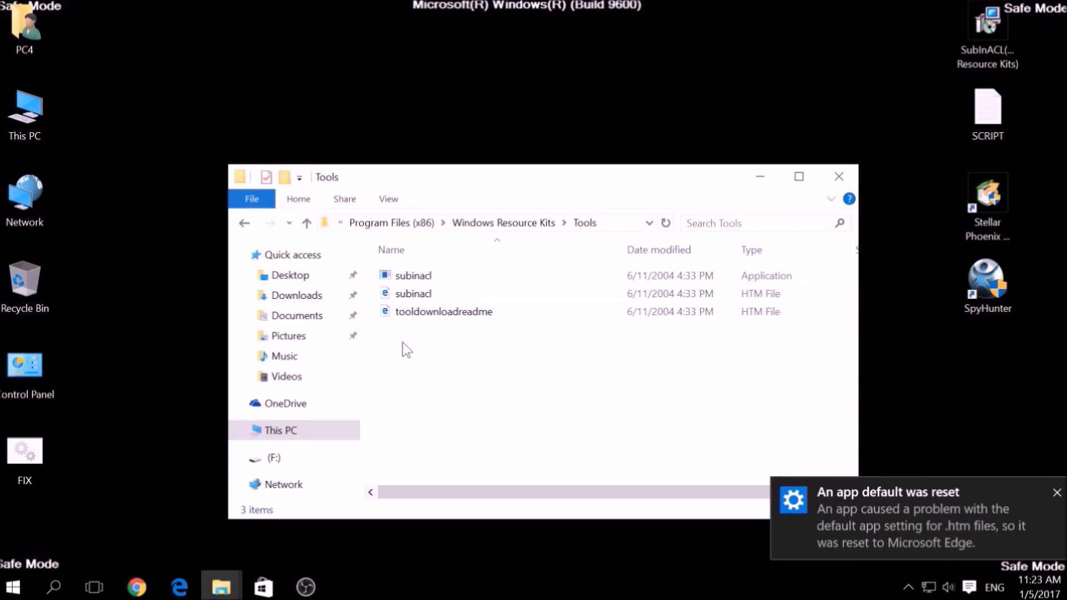
right_click(405, 350)
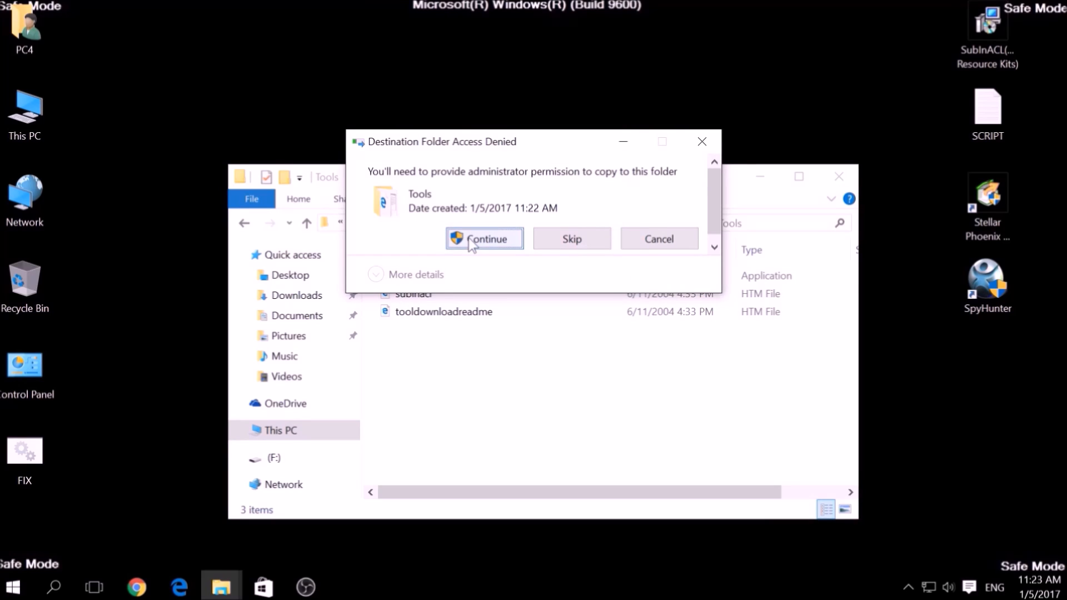
click(483, 239)
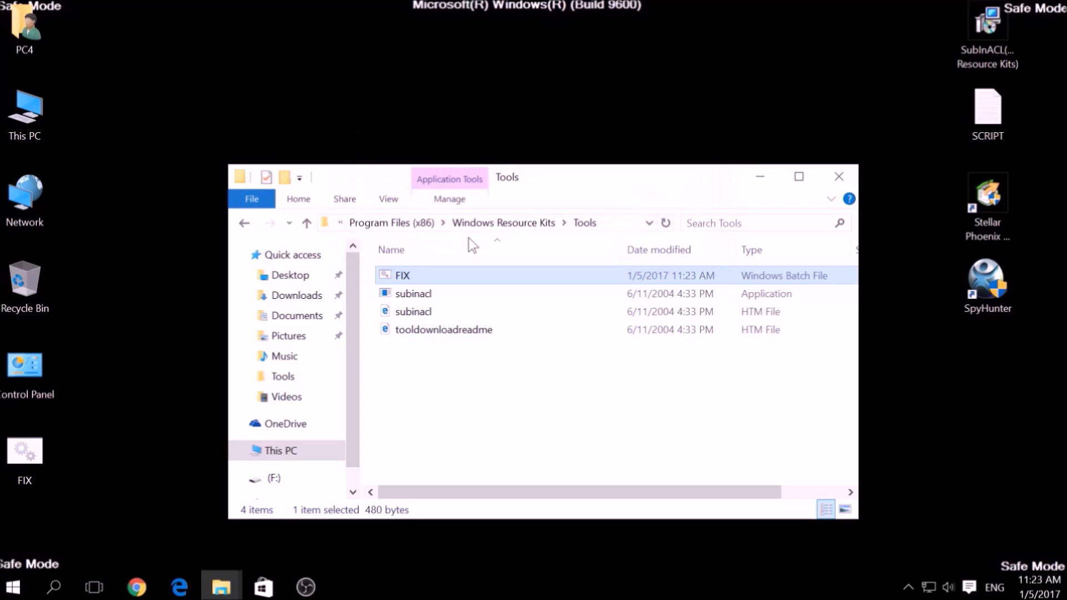
mouse_move(830, 221)
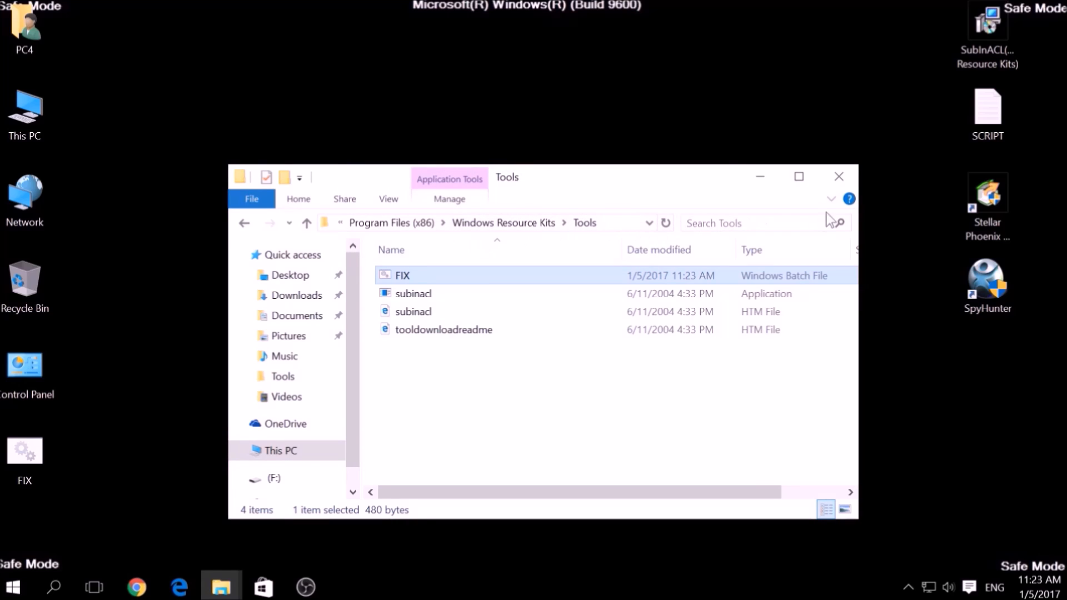
mouse_move(841, 179)
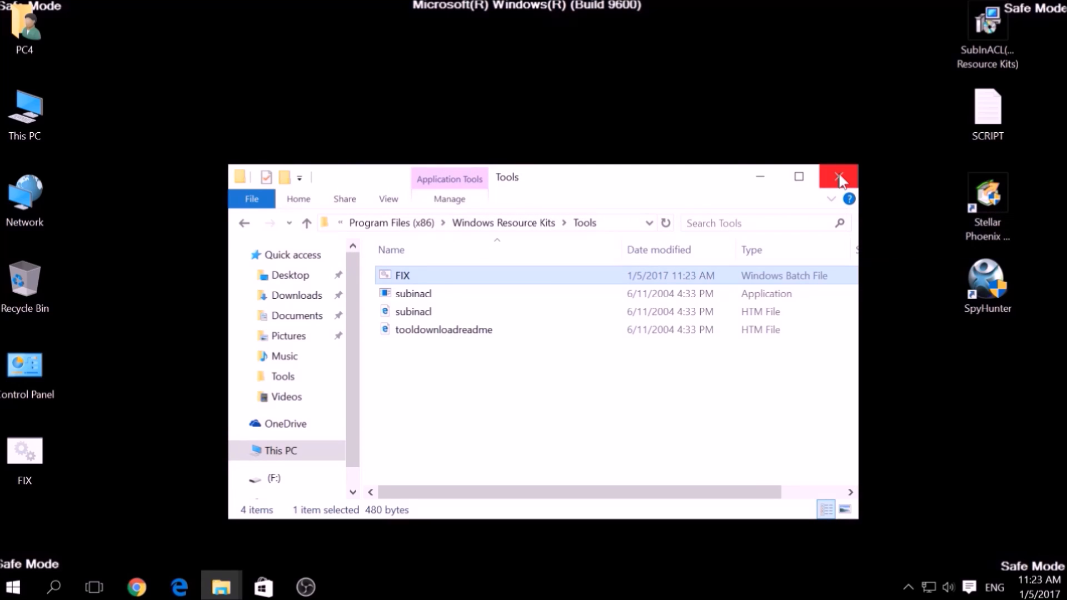
click(842, 175)
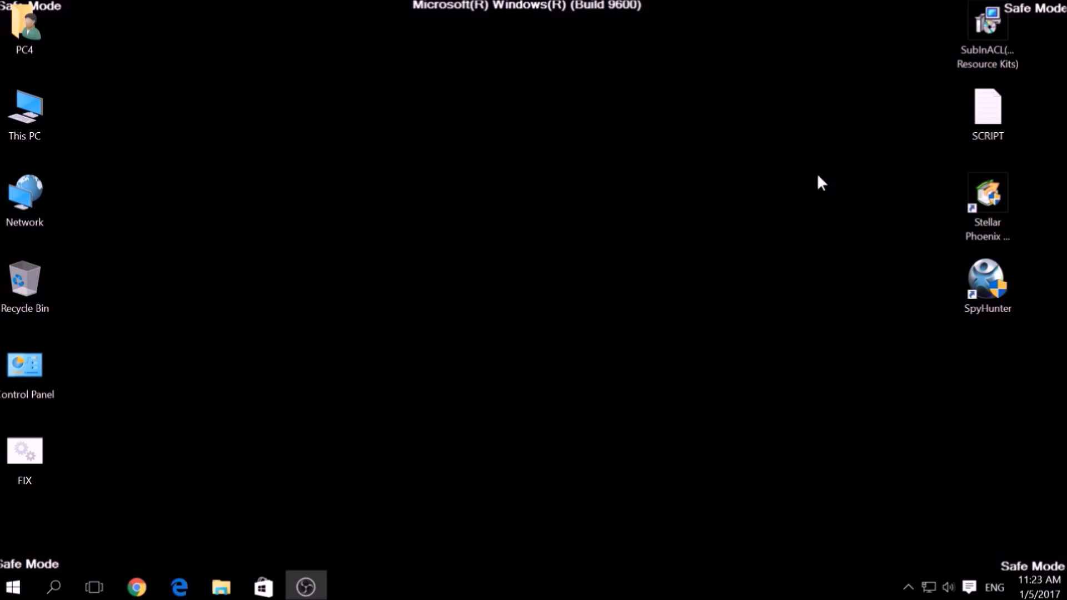
mouse_move(53, 587)
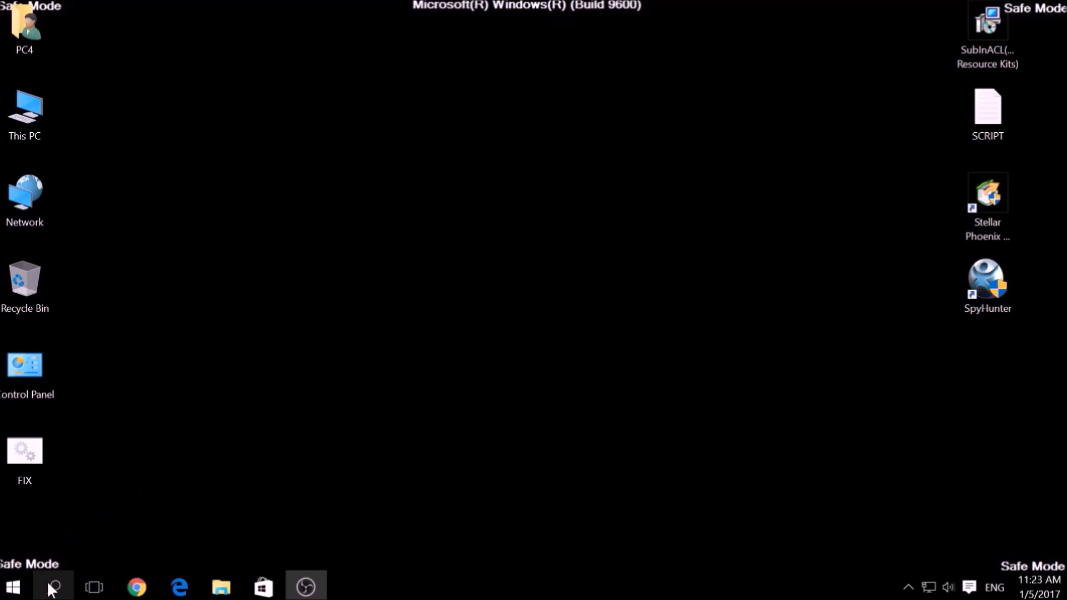
Step: Search for cmd and run Command Prompt as administrator
click(54, 587)
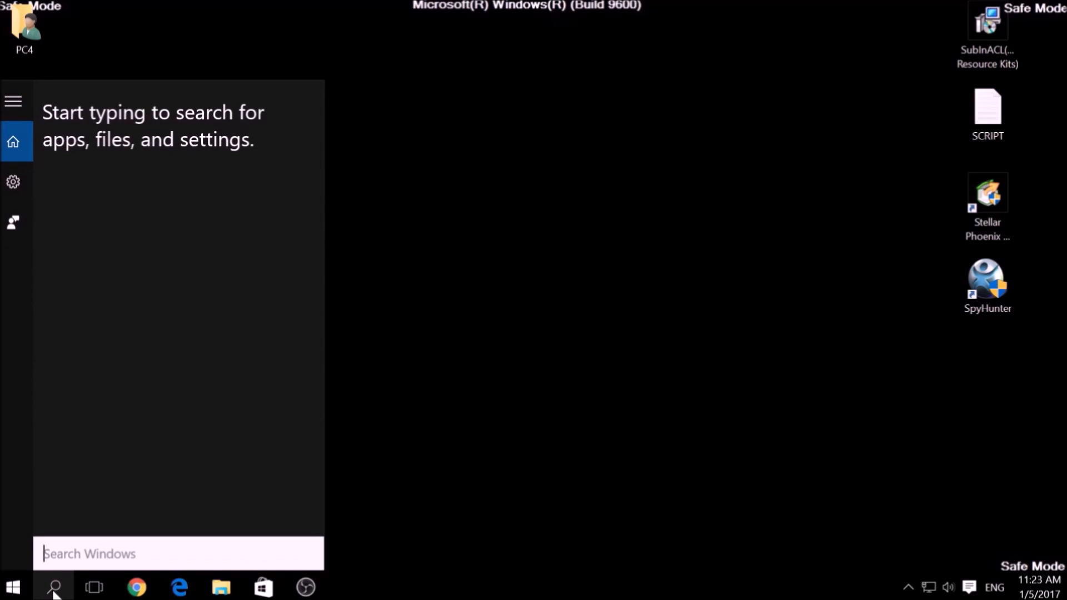
text(cmd)
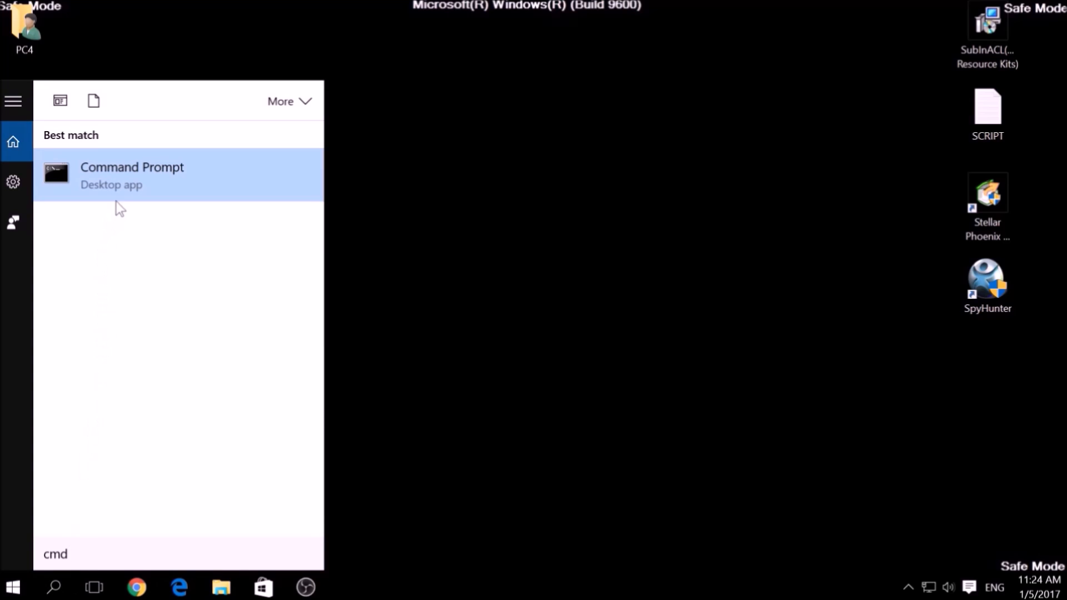
right_click(131, 174)
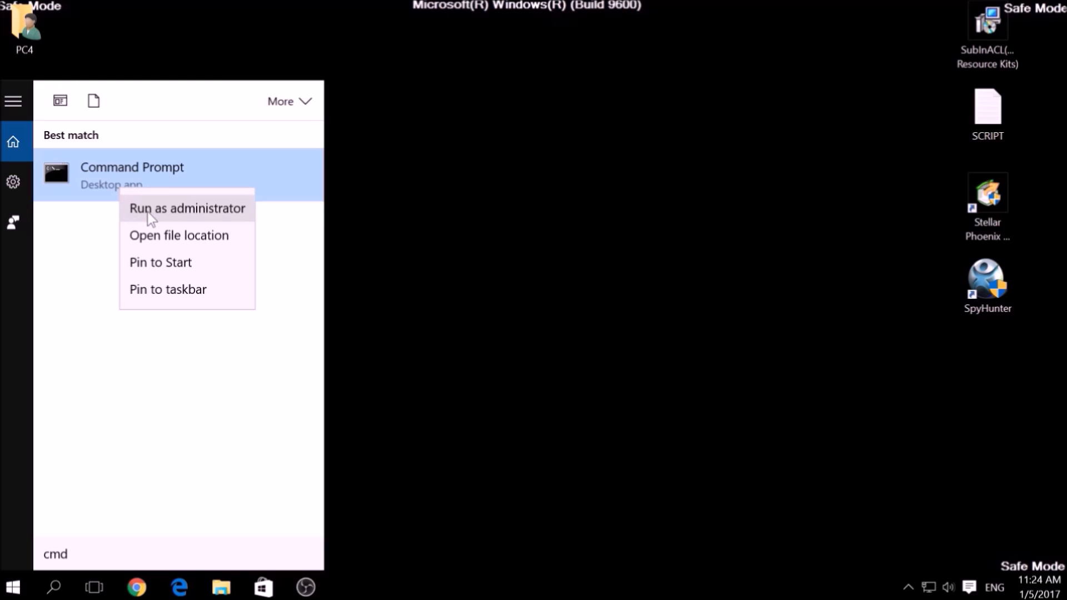
click(187, 208)
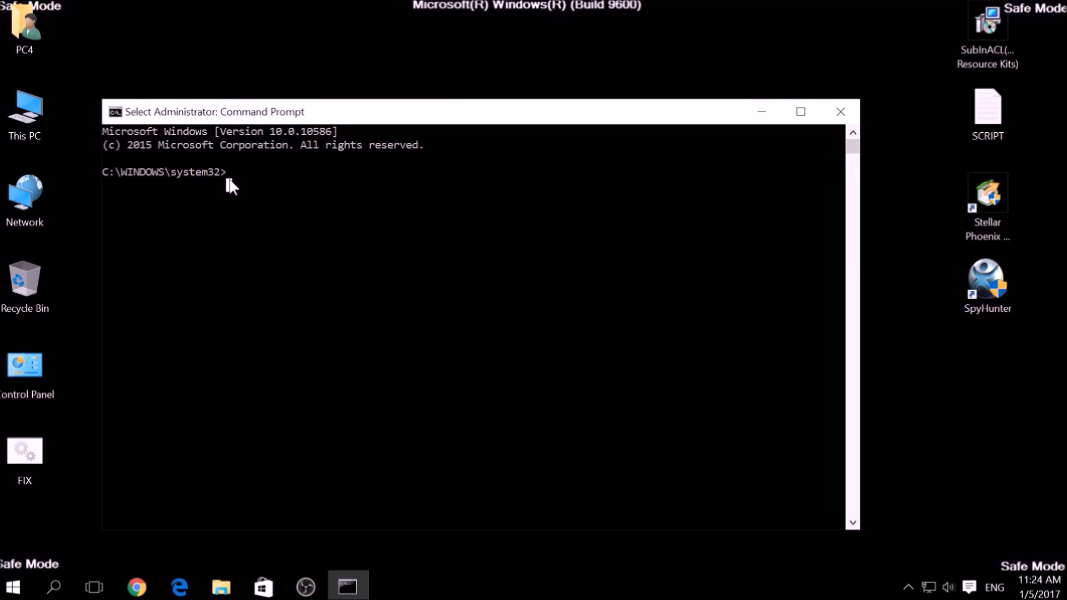
Step: Change directory to C:\Program Files (x86)\Windows Resource Kits\Tools
text(CD C)
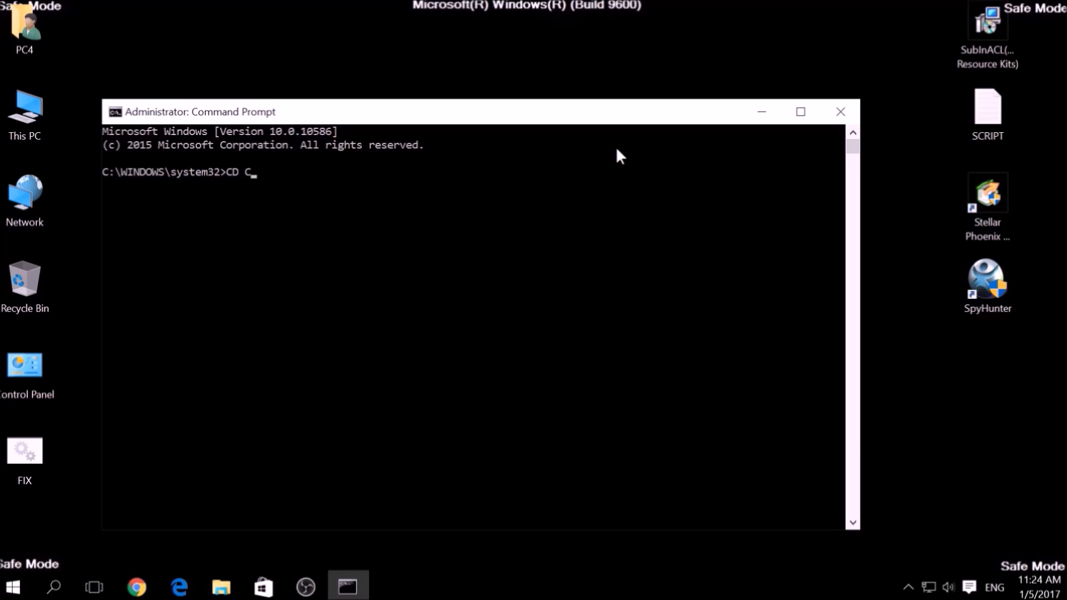
text(:\)
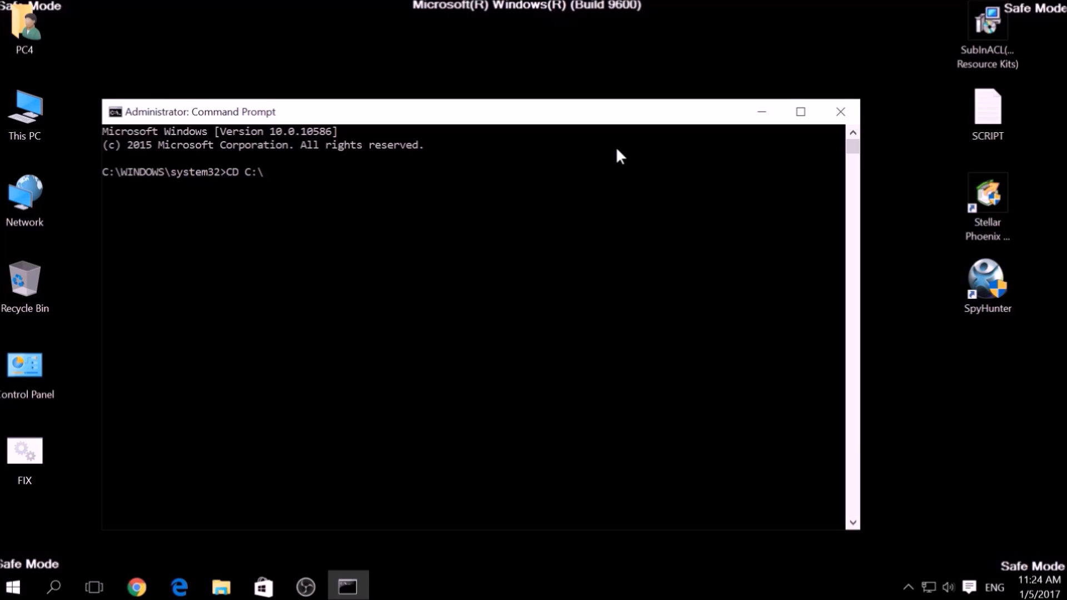
text(Program)
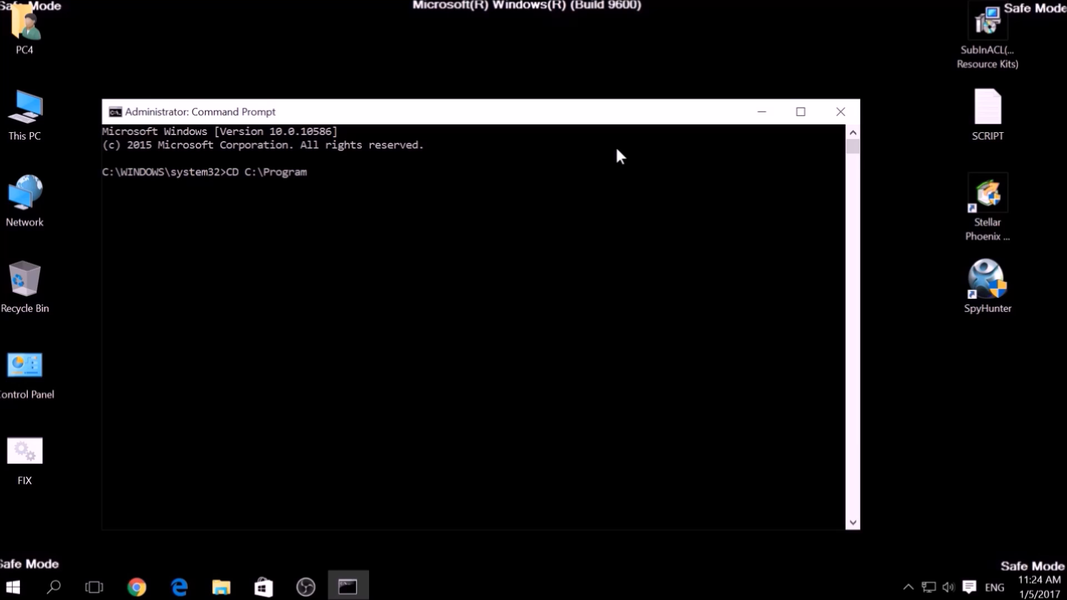
text(Files)
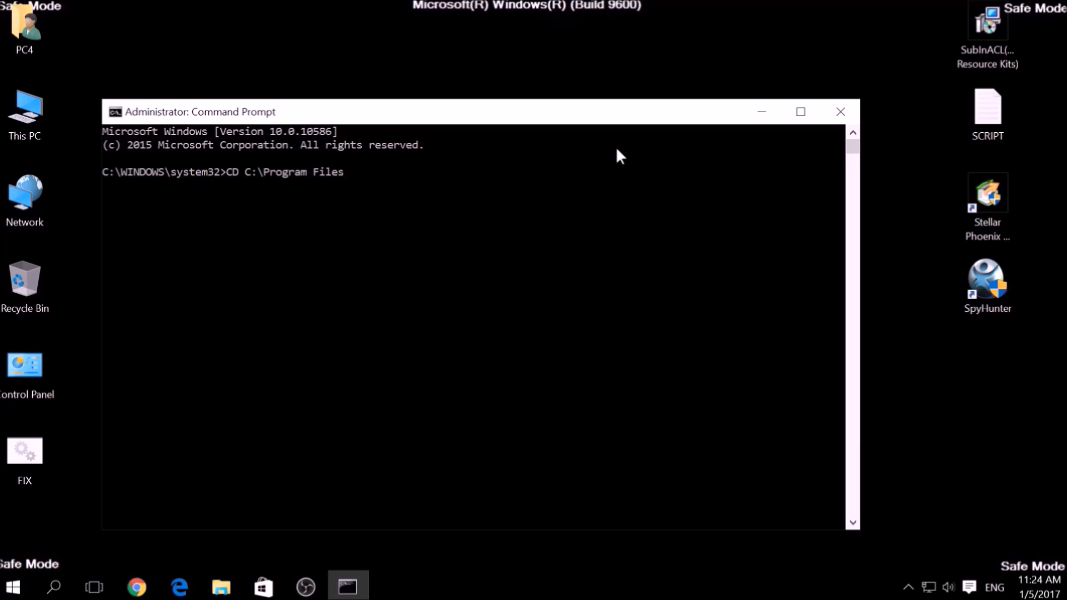
text((x)
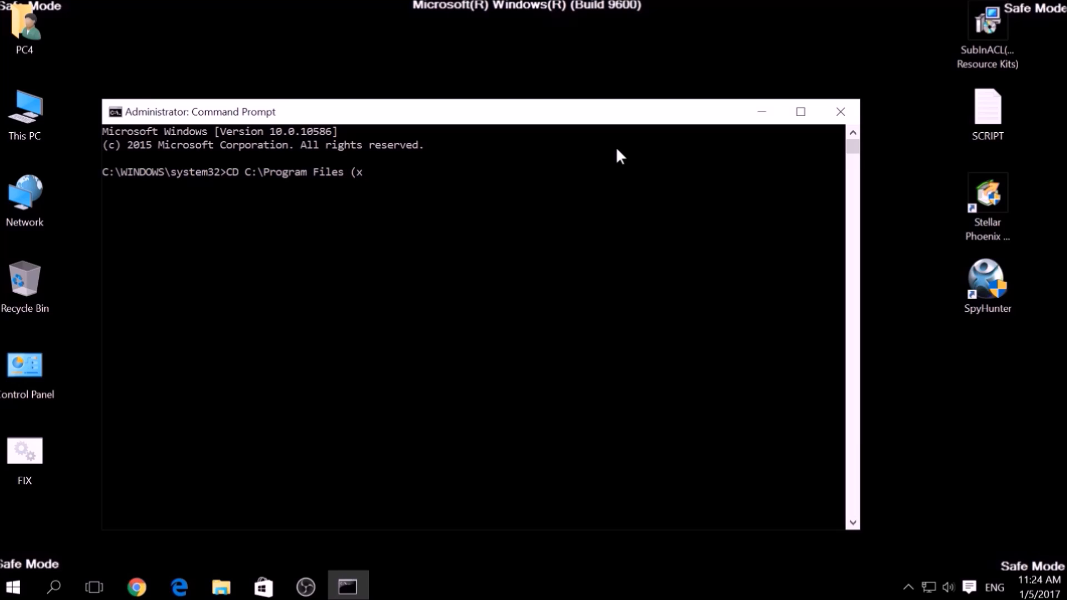
text(86))
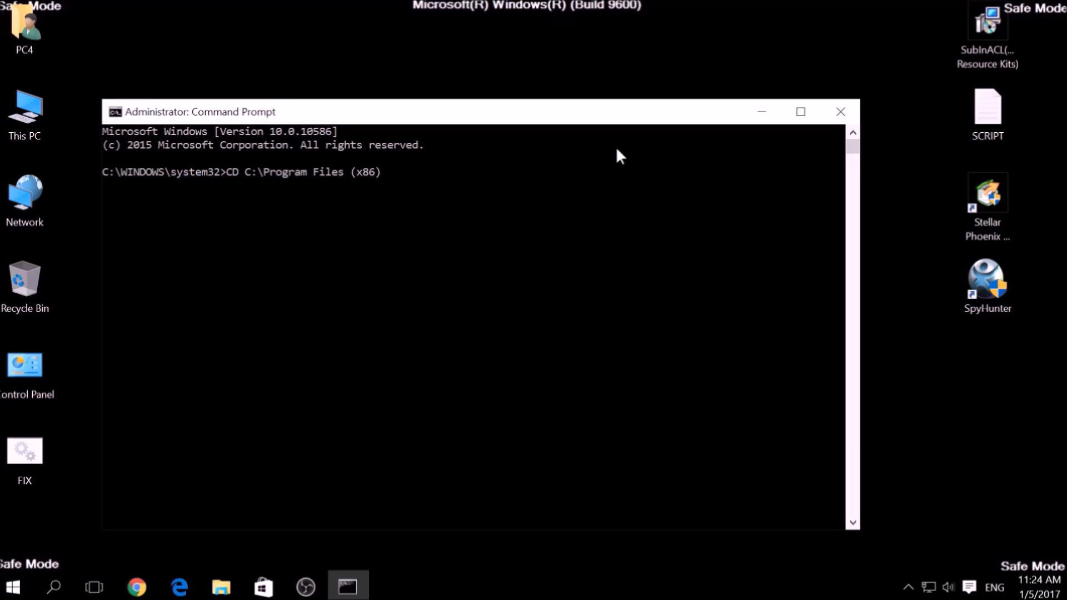
text(\W)
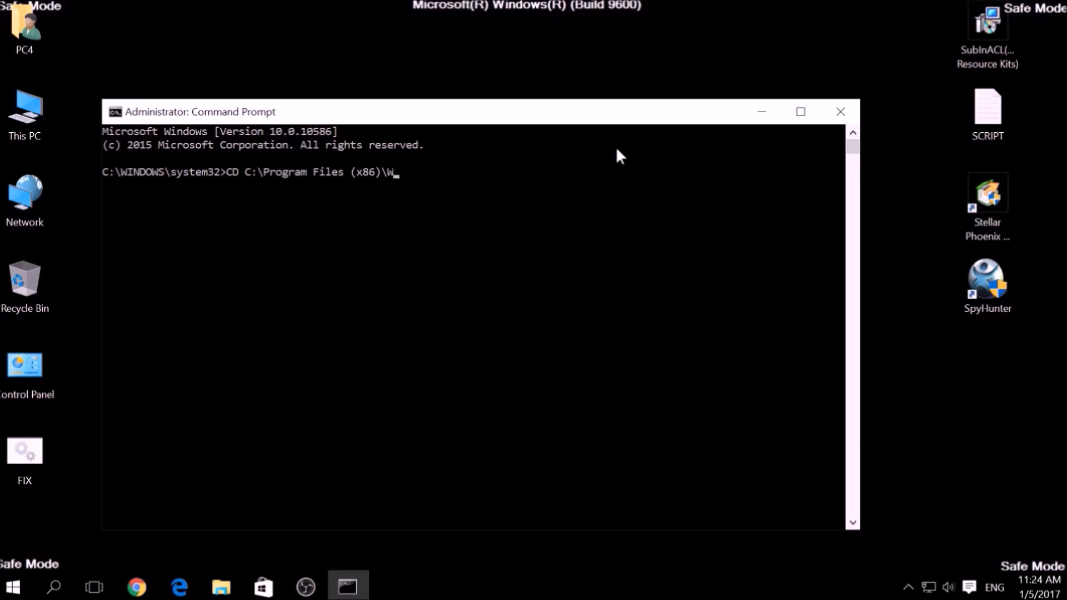
text(indows Resour)
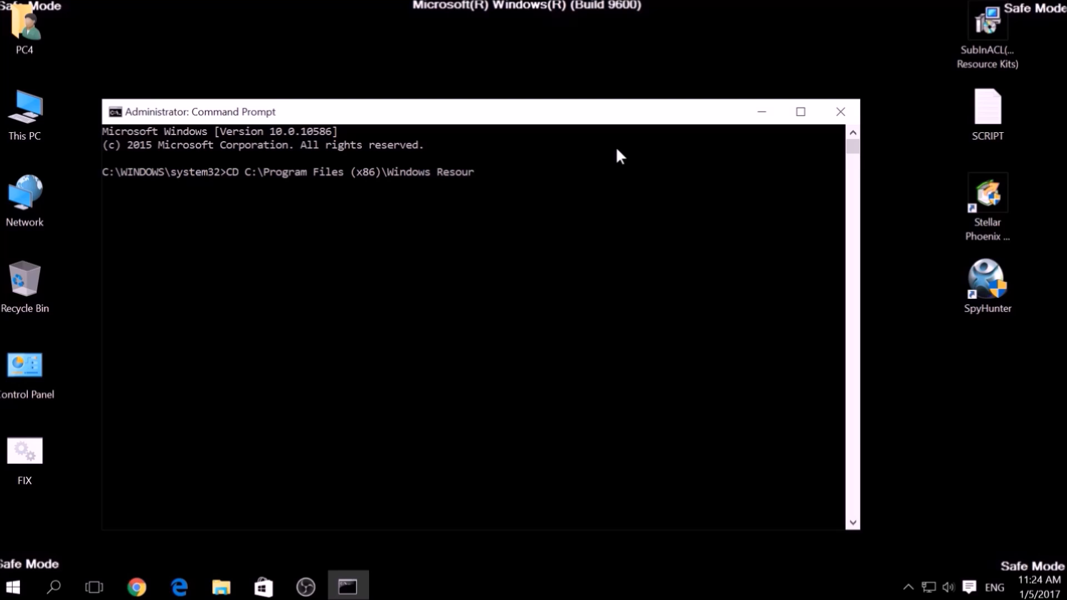
text(ce Kits)
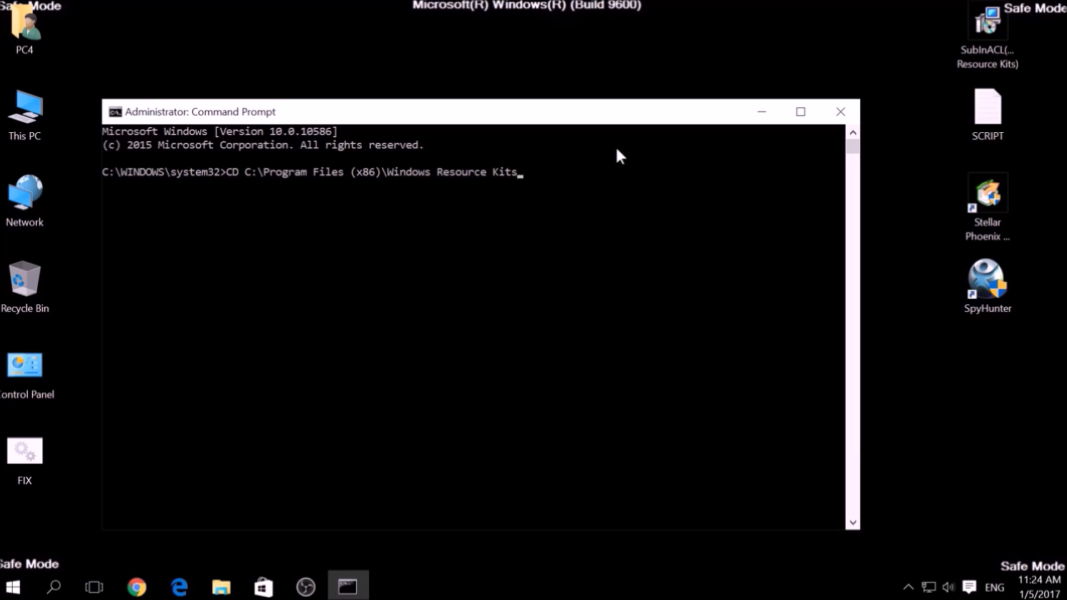
text(\Tol)
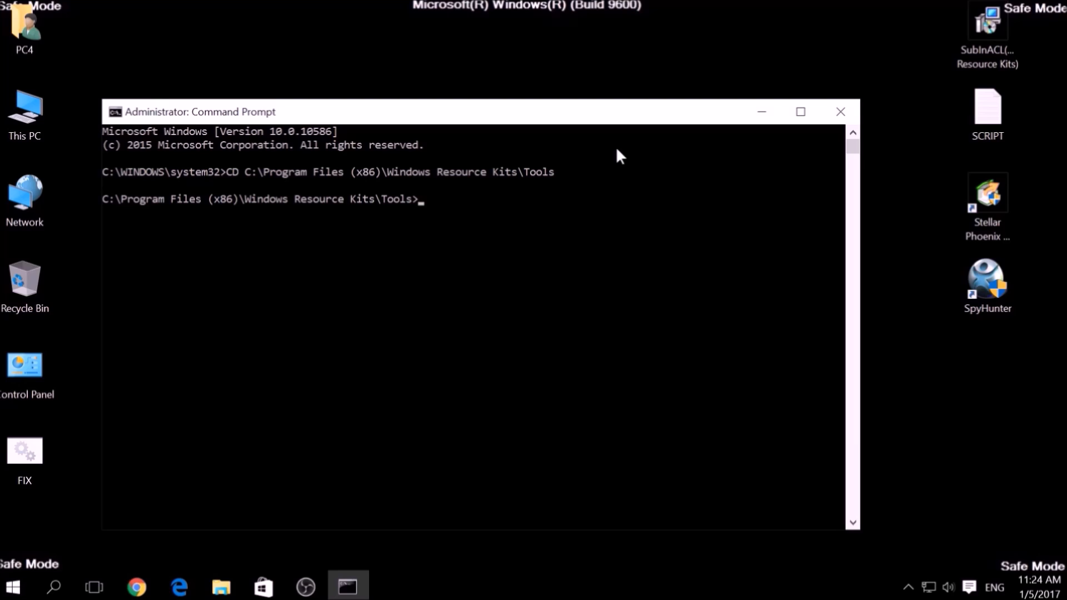
Step: Run FIX.bat so subinacl resets the registry and drive permissions
text(FIX)
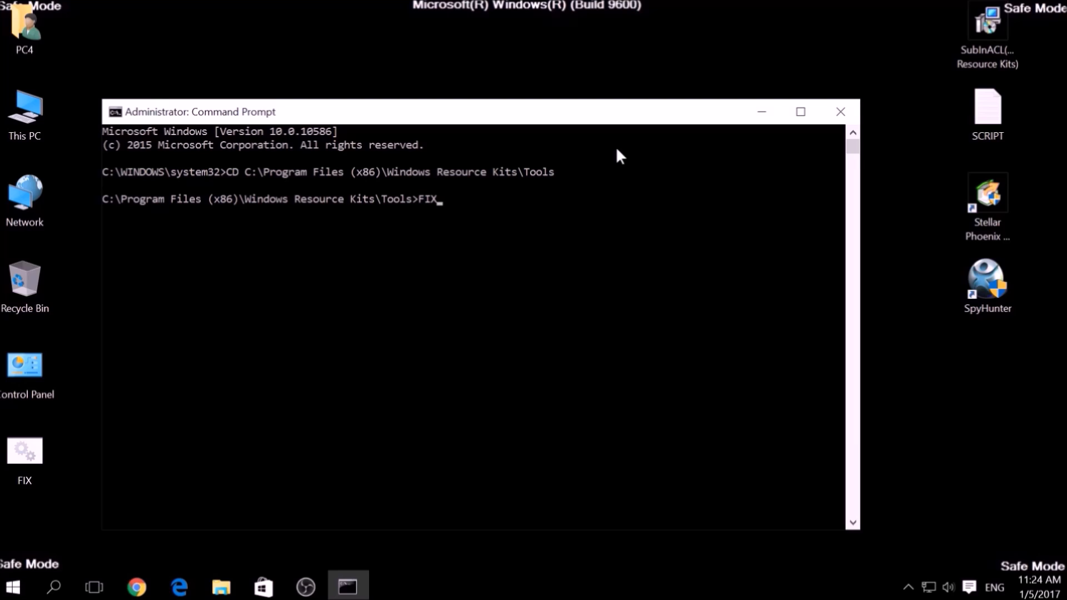
text(.ba)
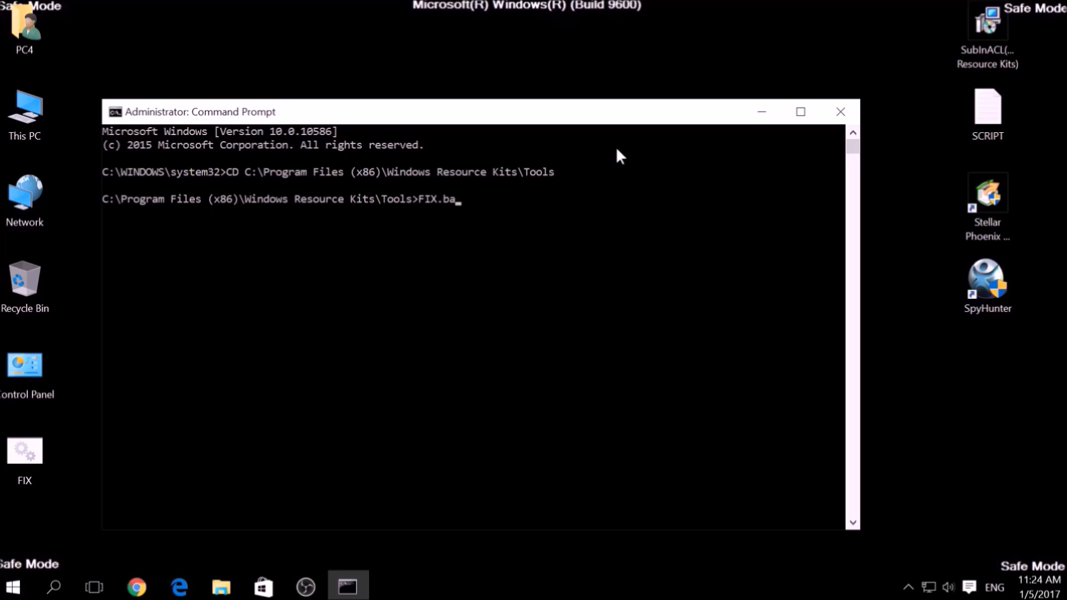
key(enter)
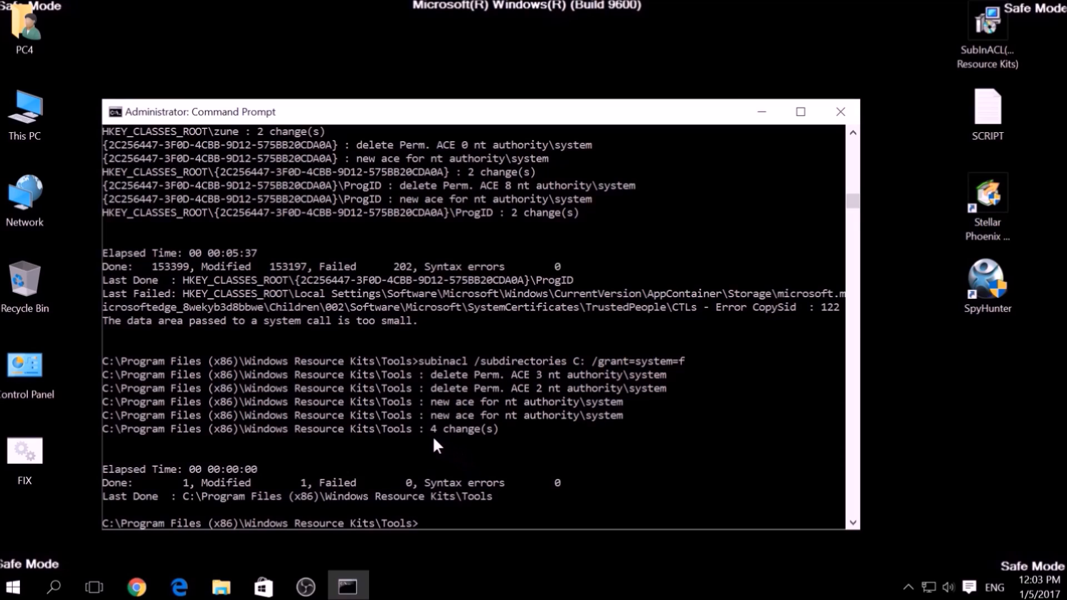
mouse_move(487, 438)
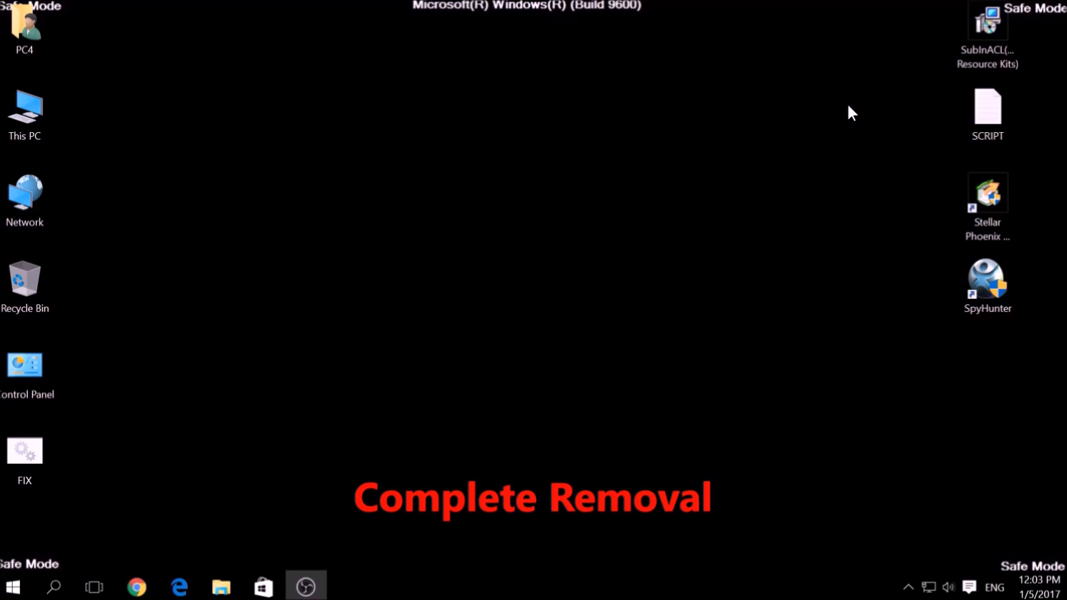
mouse_move(590, 303)
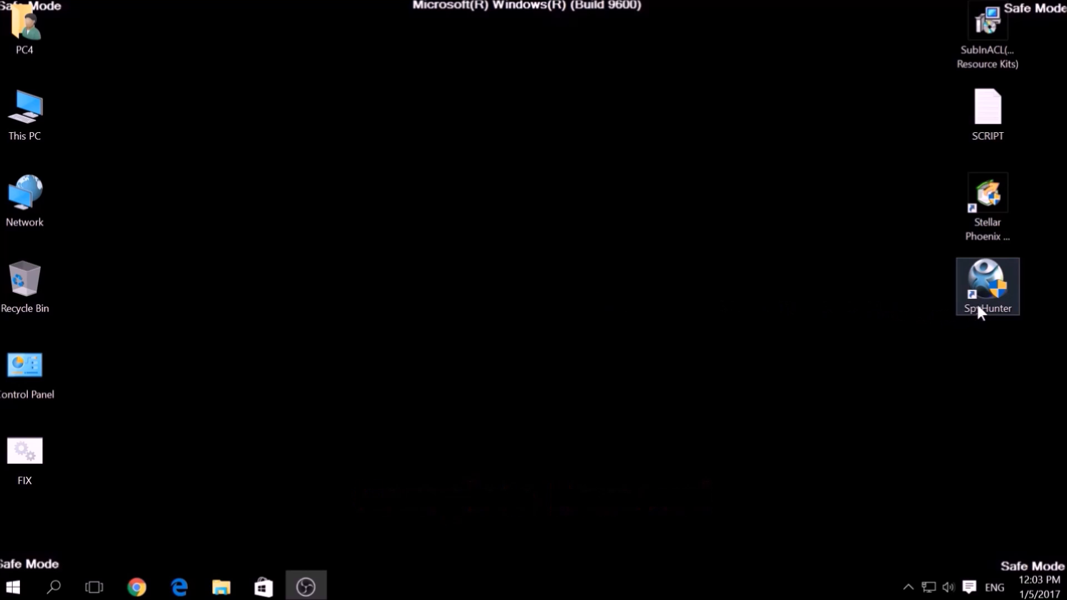
Step: Launch SpyHunter 4 and go to its Start New Scan page
double_click(991, 286)
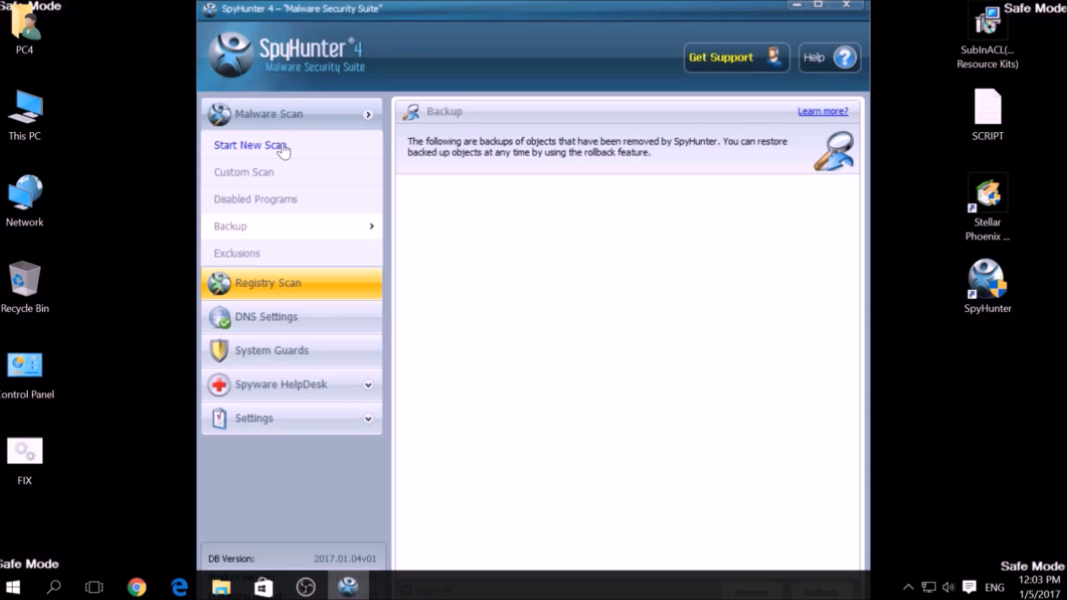
click(250, 144)
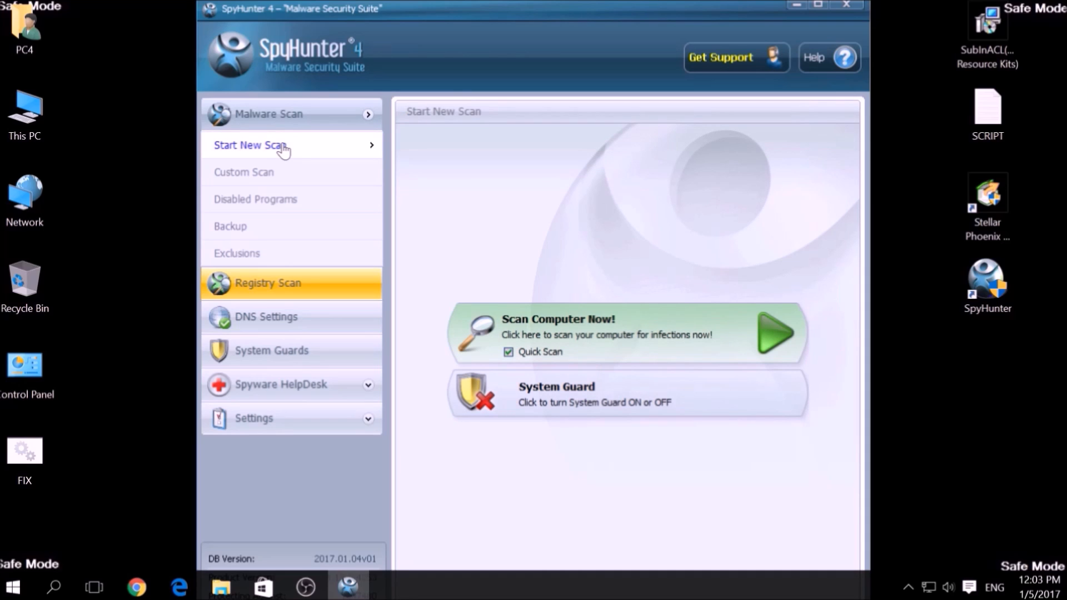
mouse_move(365, 178)
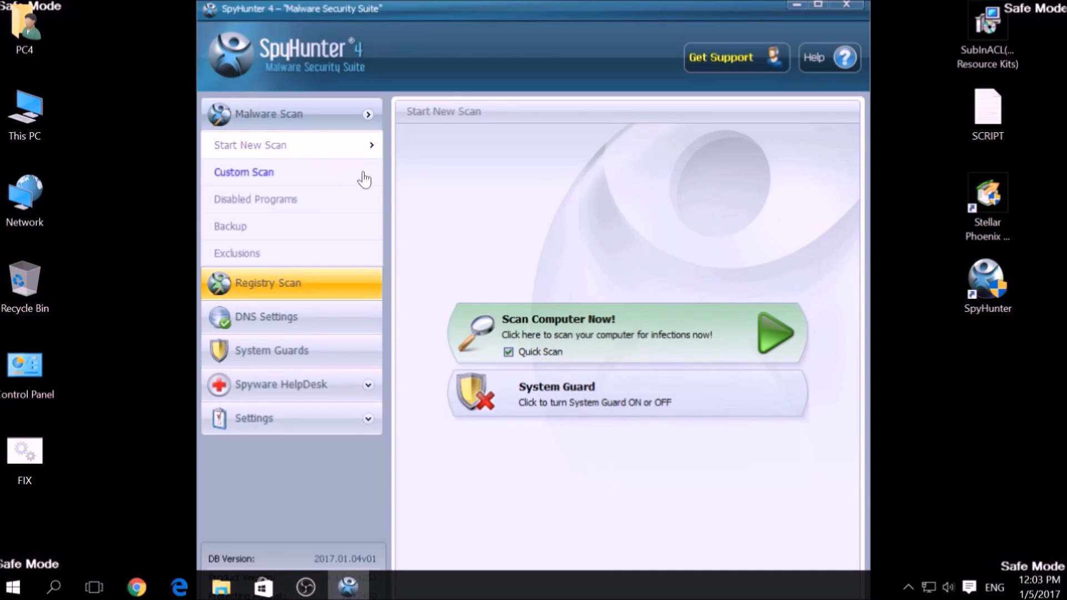
mouse_move(627, 331)
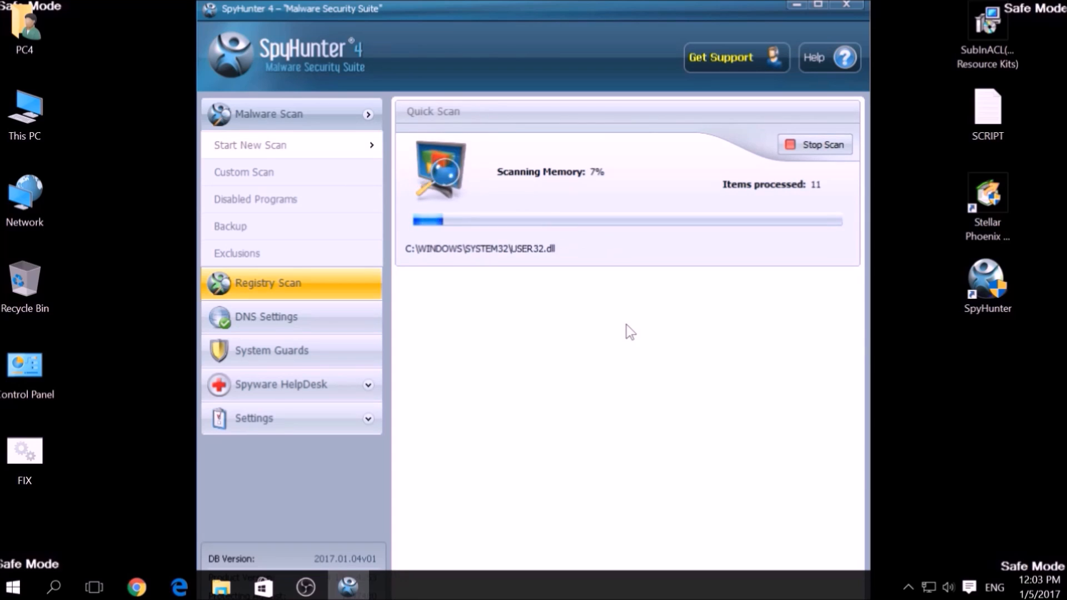
mouse_move(481, 494)
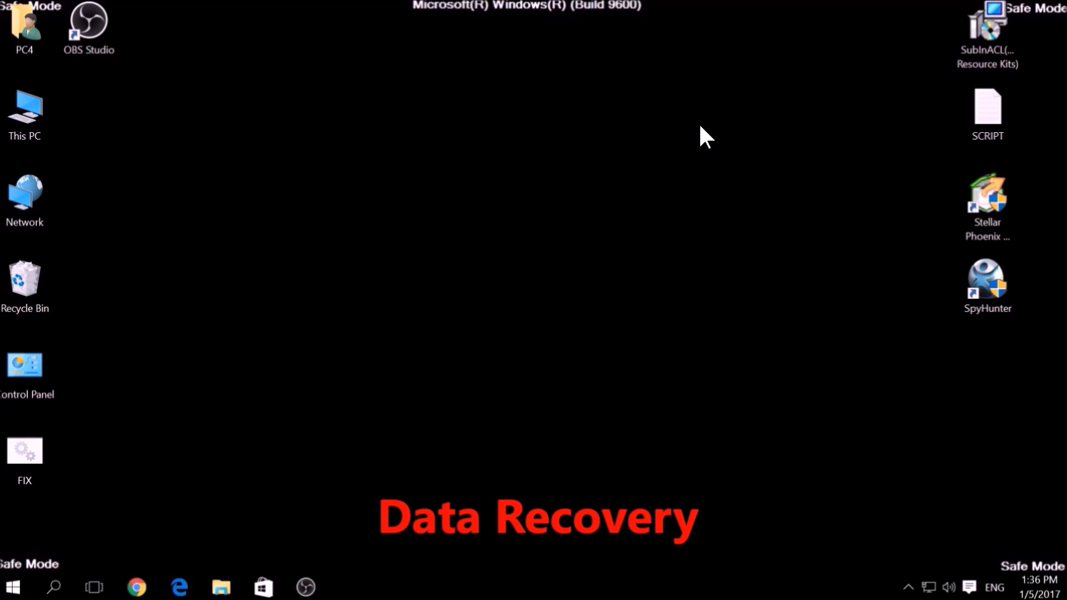
mouse_move(696, 135)
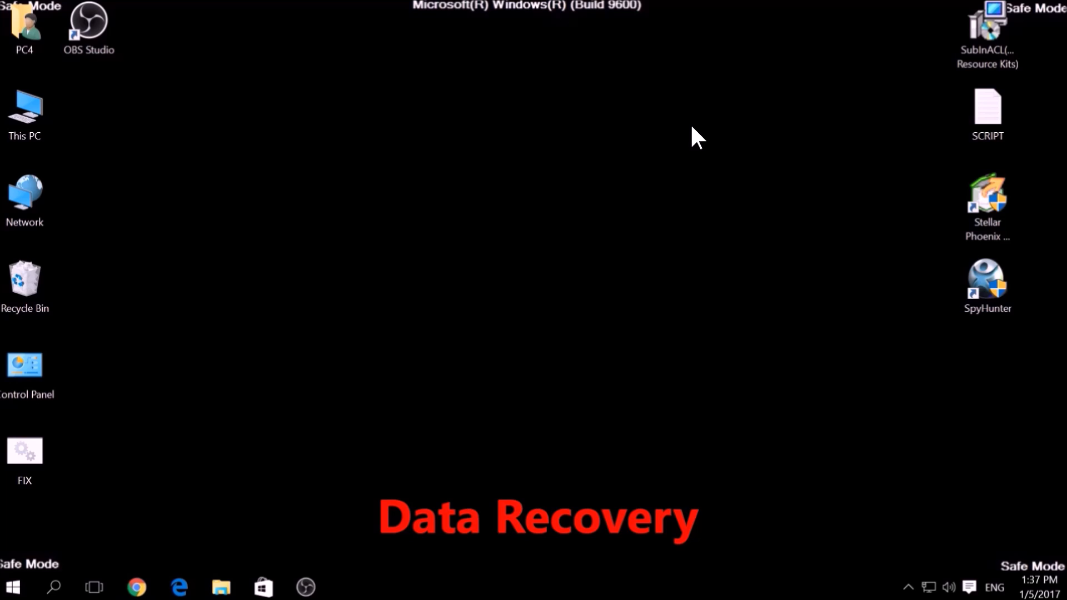
Step: Scan drive C: in Stellar Phoenix Windows Data Recovery, review the file tree, then close it
click(987, 205)
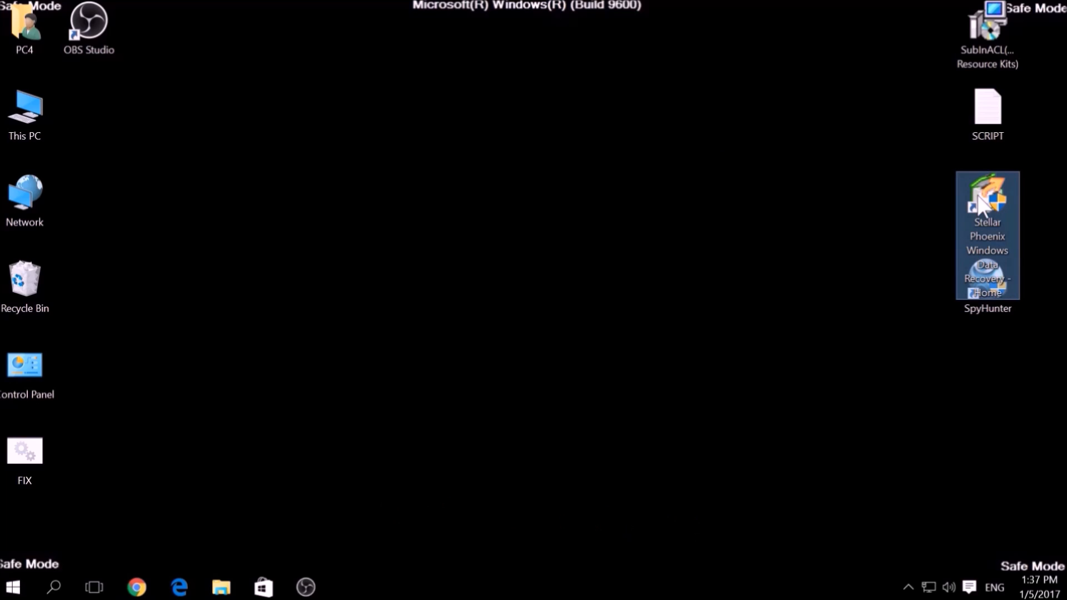
double_click(986, 235)
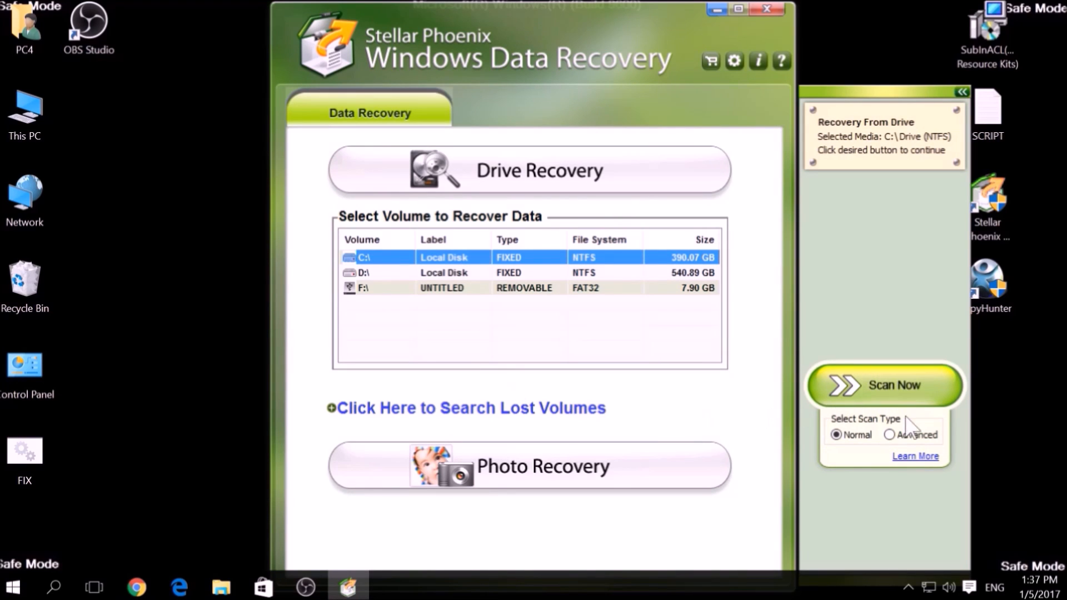
click(884, 385)
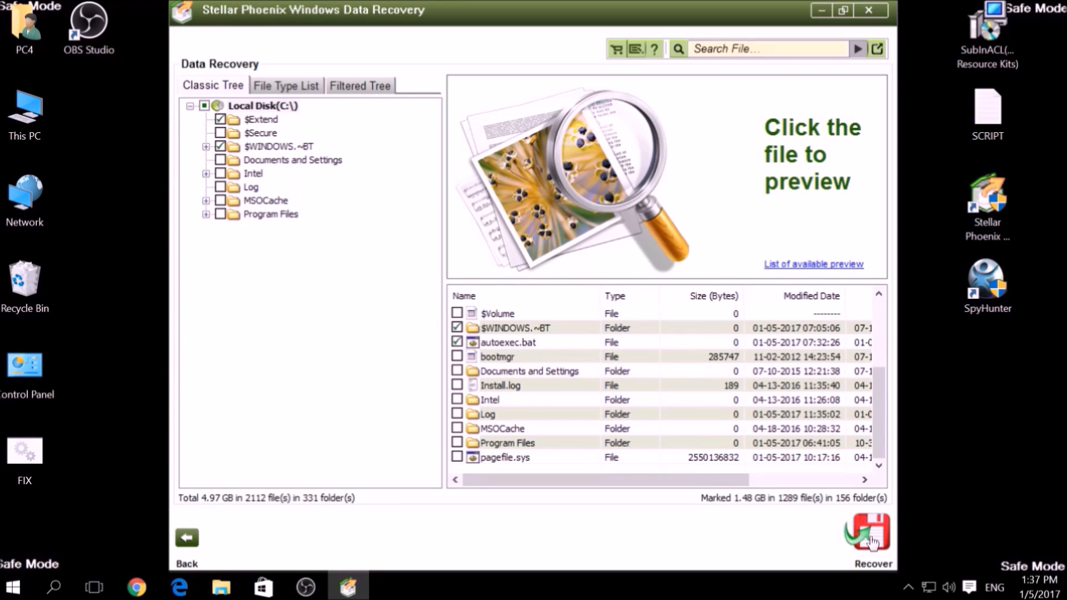
mouse_move(872, 10)
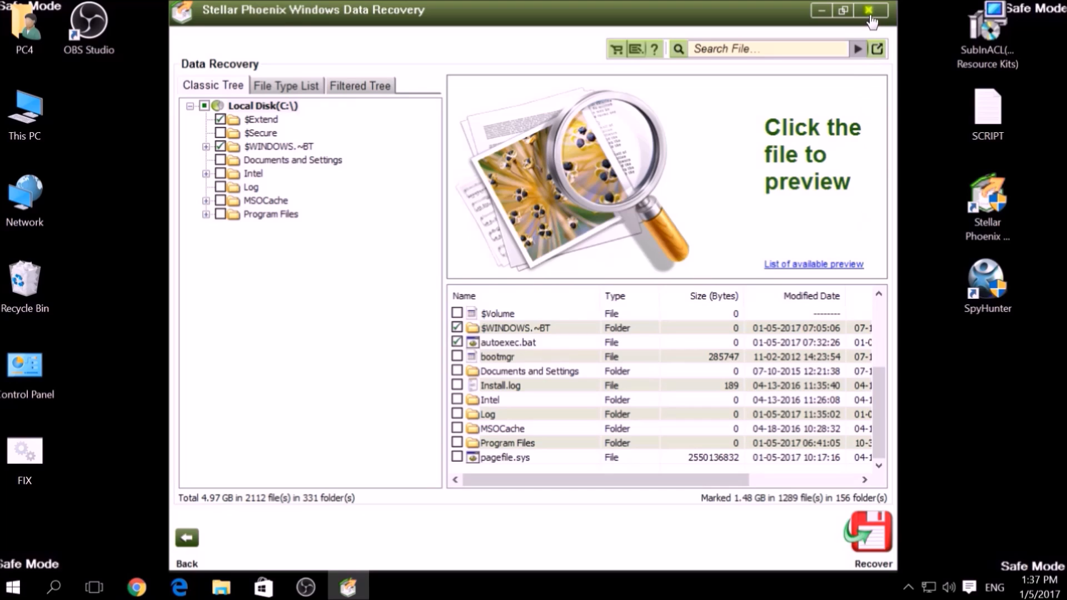
click(873, 10)
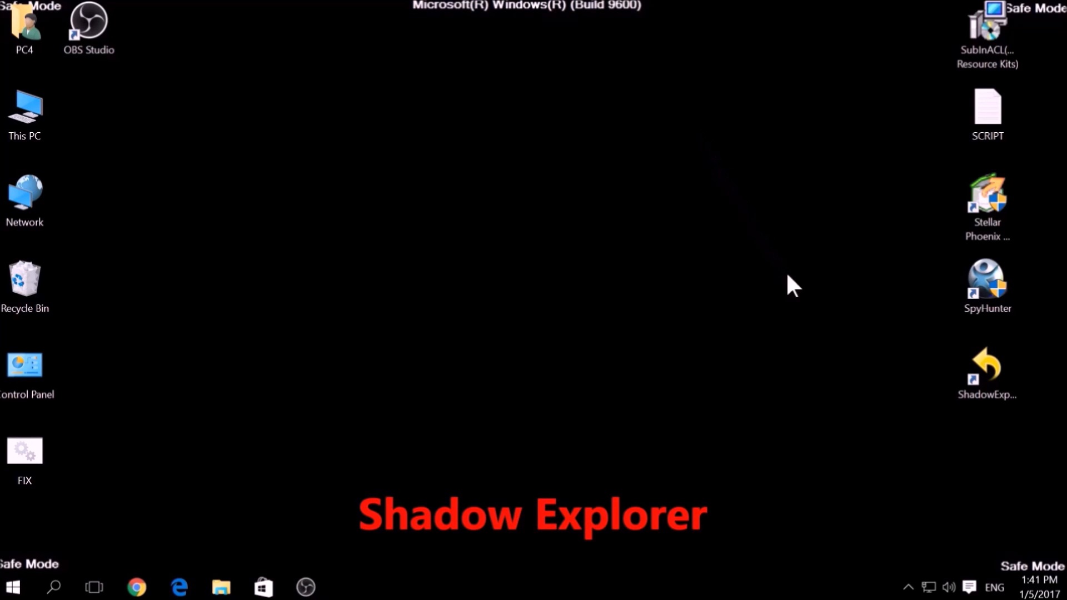
Step: Launch ShadowExplorer from its desktop shortcut and dismiss the new-version notice
click(987, 374)
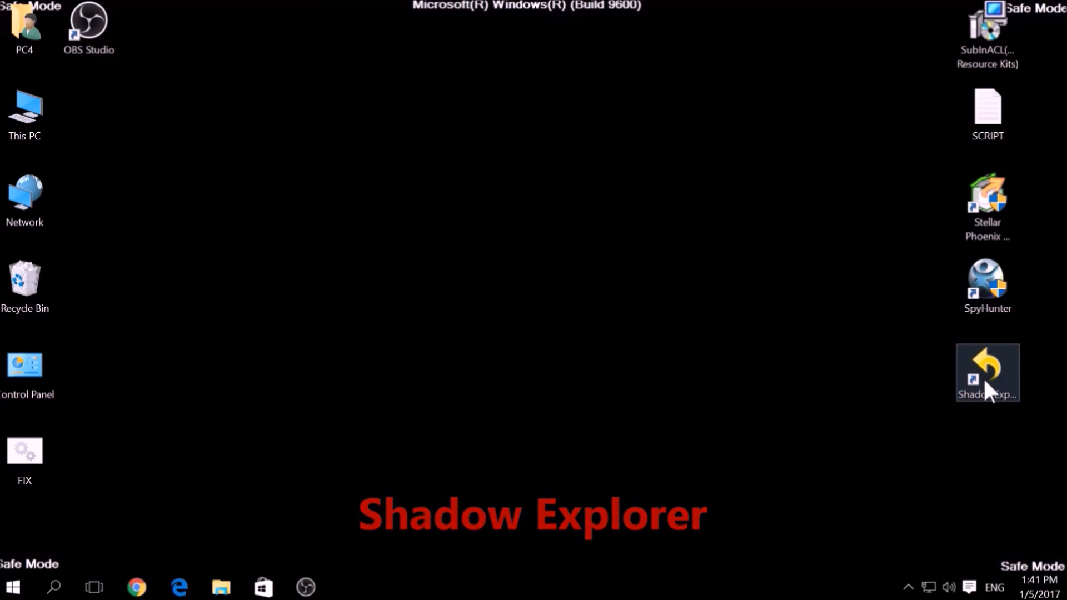
click(987, 373)
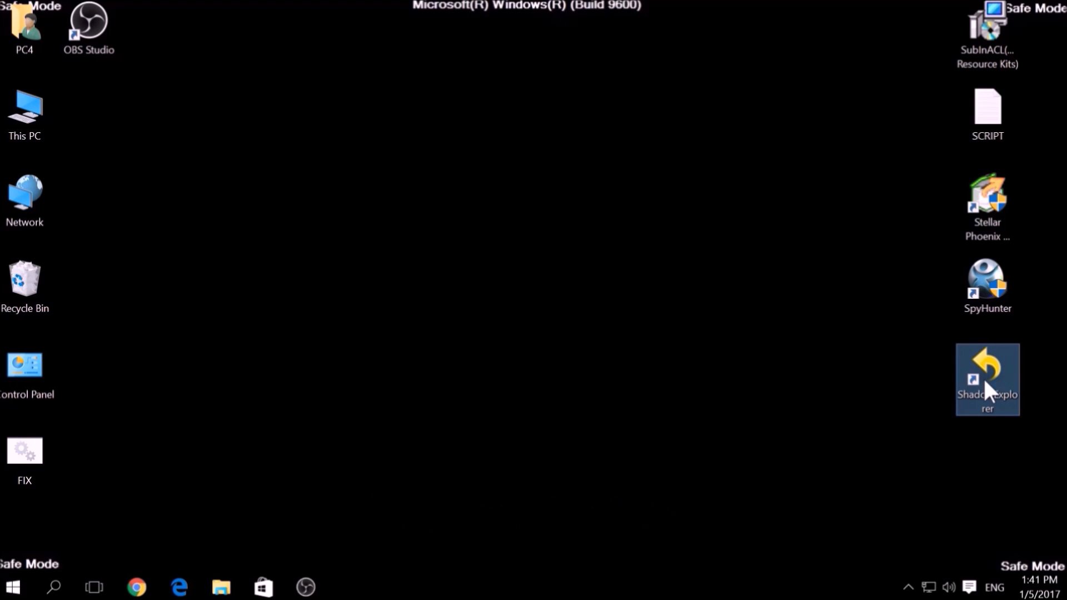
double_click(988, 380)
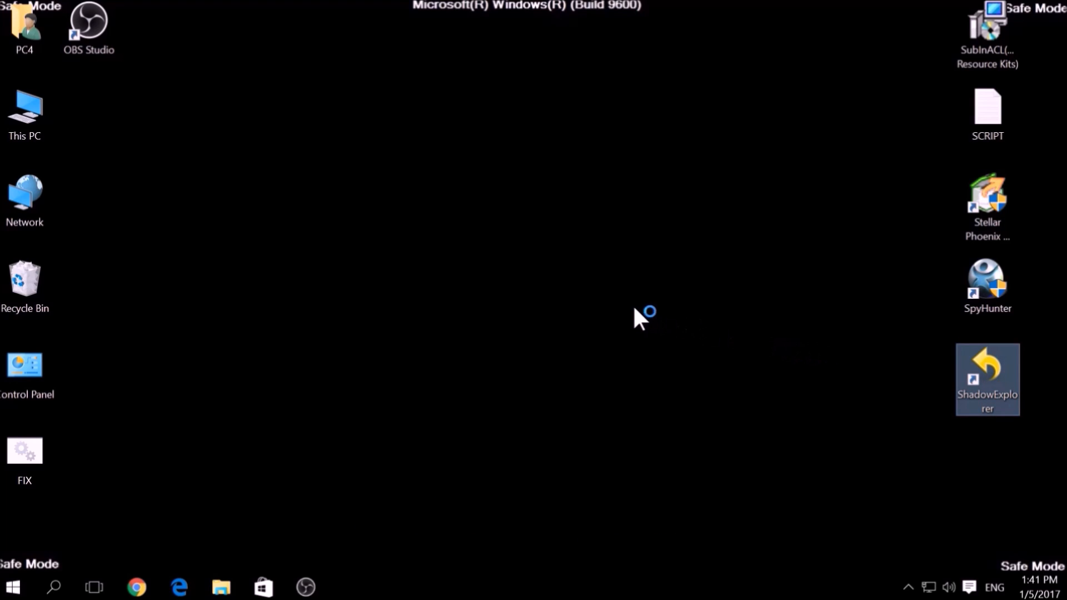
double_click(986, 378)
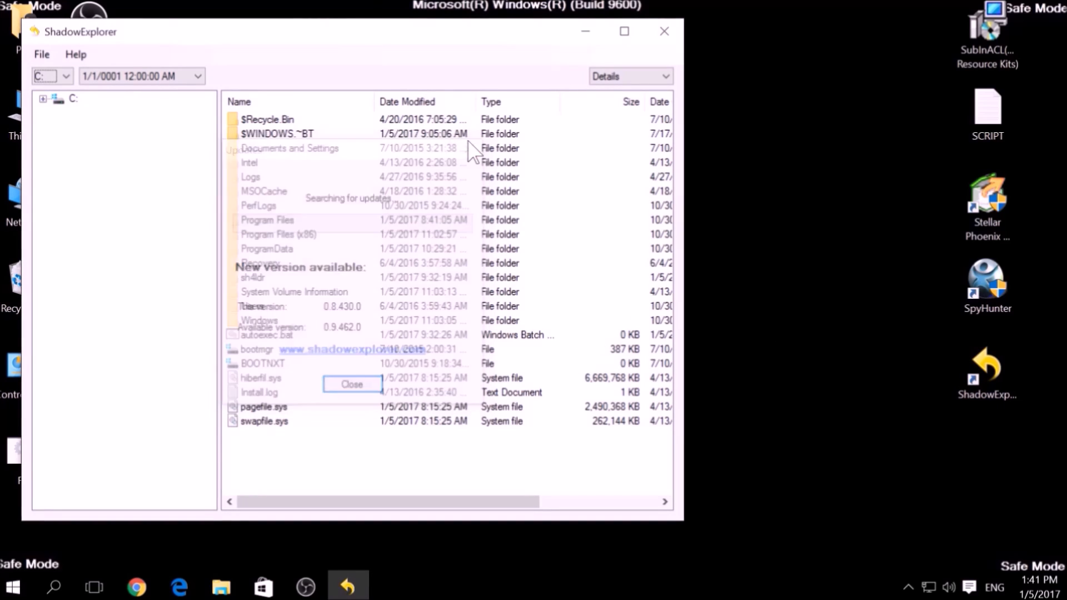
click(352, 384)
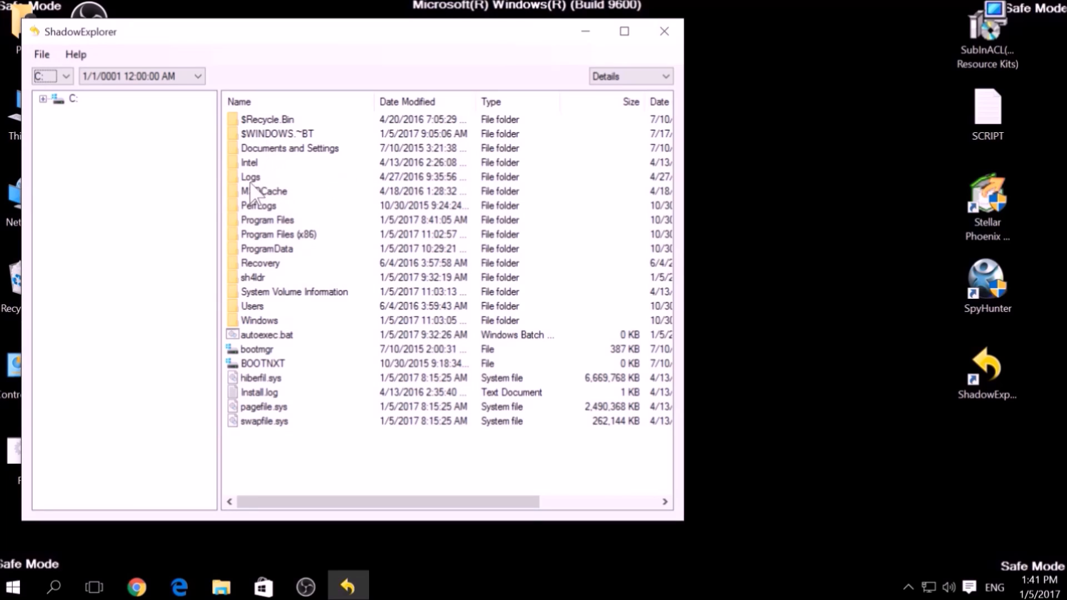
Step: Browse the MSOCache and Recovery folders in drive C:'s shadow copy, then close ShadowExplorer
click(264, 190)
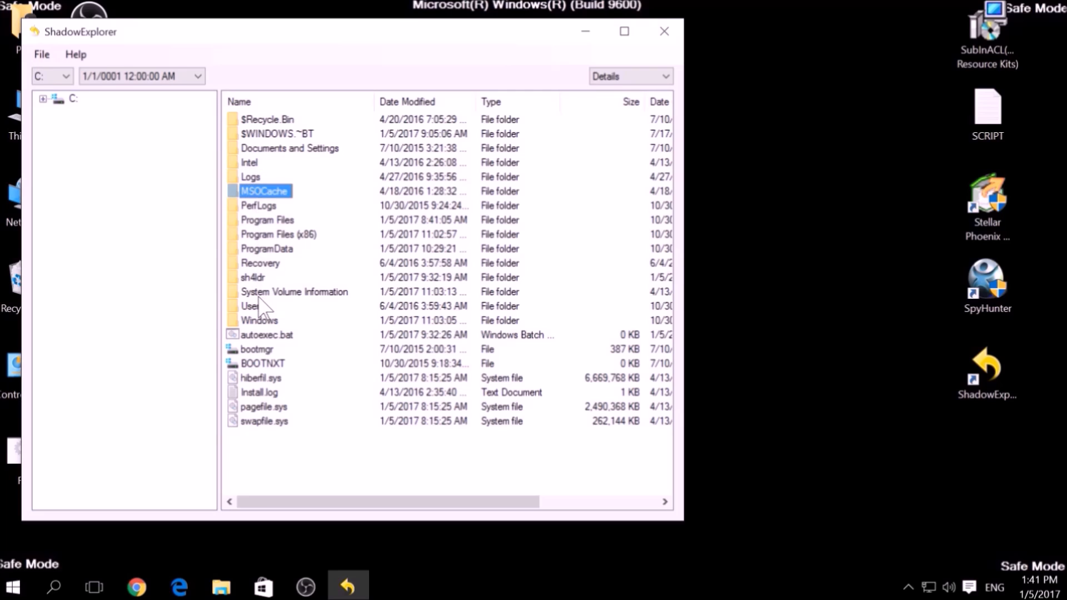
click(260, 262)
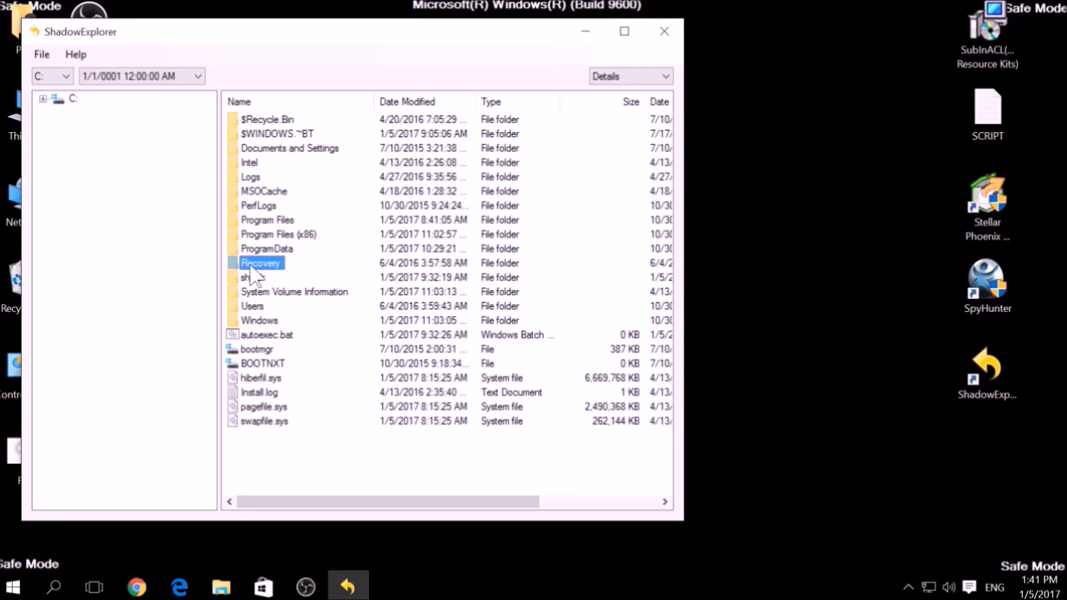
click(664, 32)
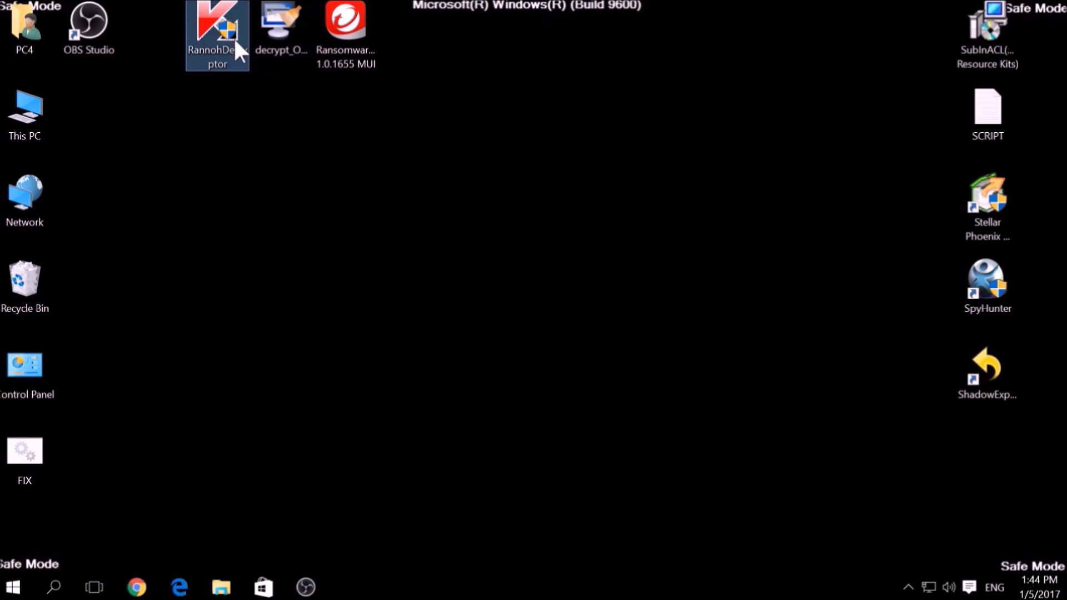
Step: Try the Kaspersky RannohDecryptor and the Emsisoft OpenToYou decrypter in turn
double_click(216, 32)
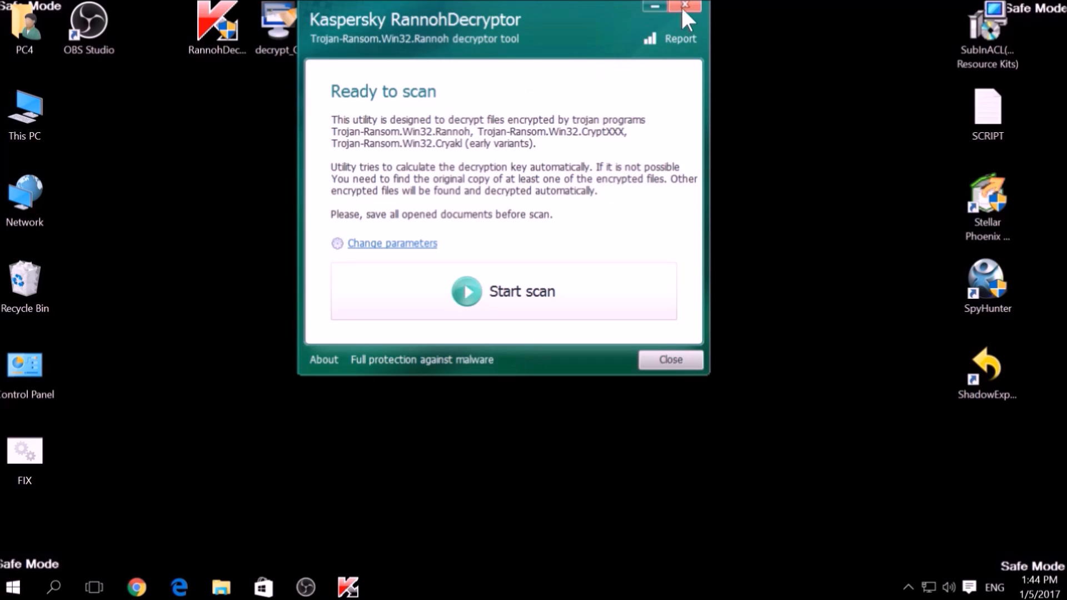
click(684, 6)
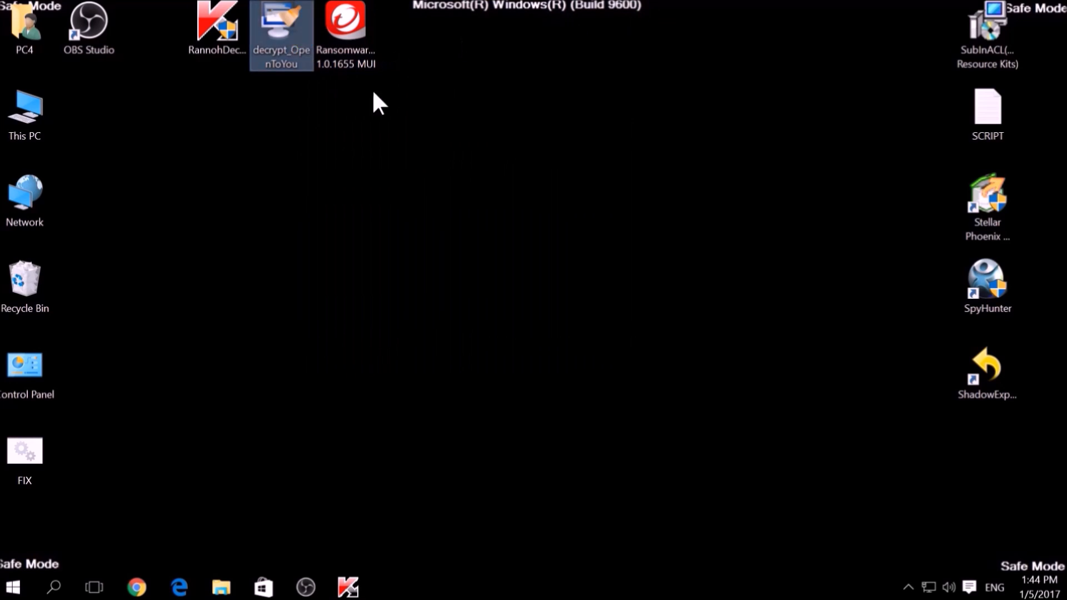
double_click(281, 32)
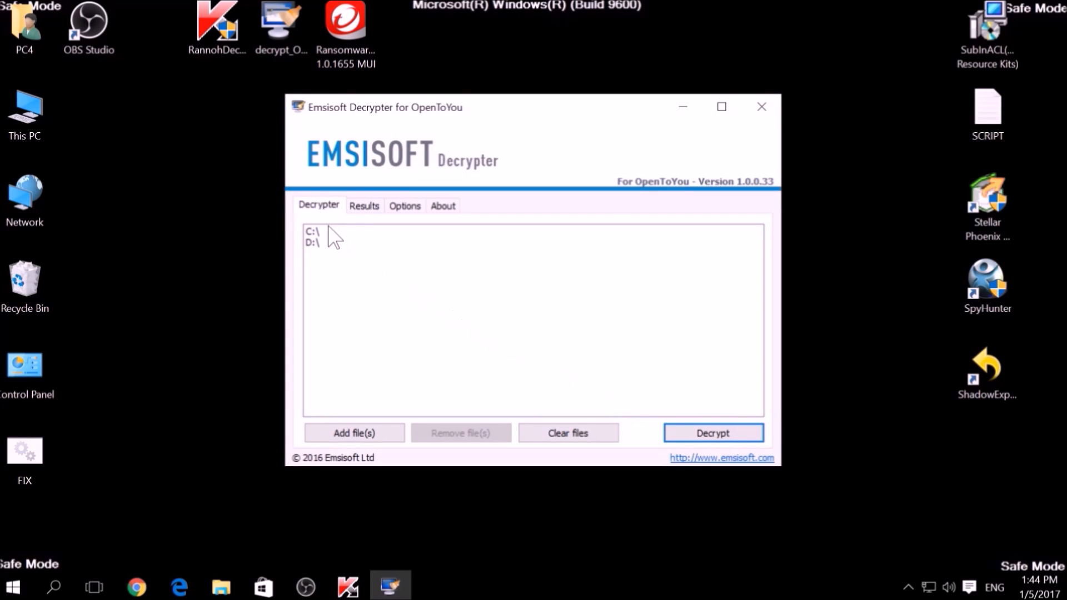
click(311, 231)
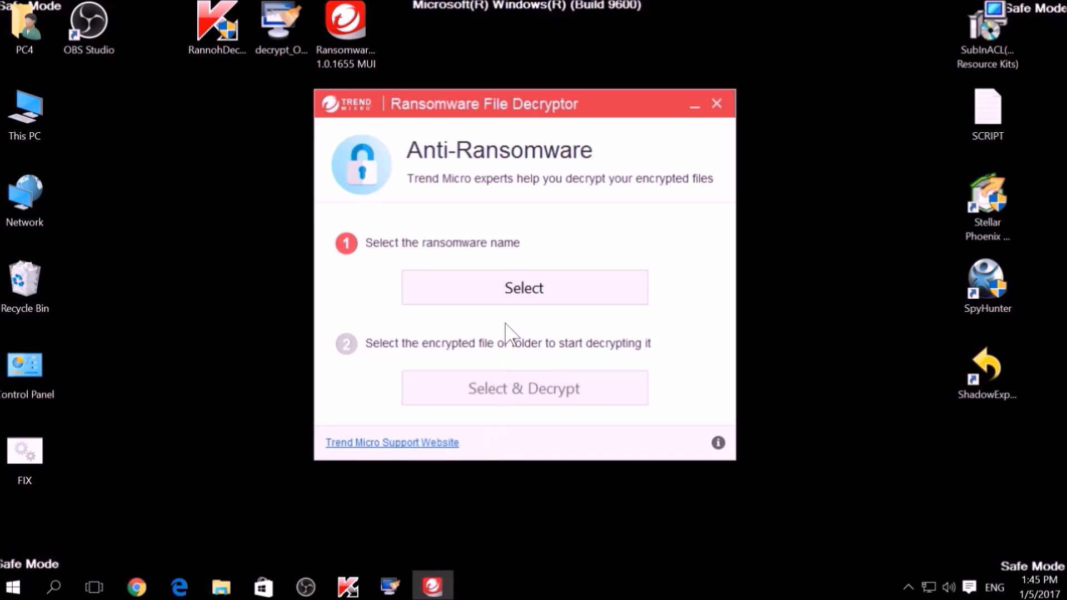
Step: In Trend Micro Ransomware File Decryptor, view the ransomware name list and cancel without choosing
click(523, 287)
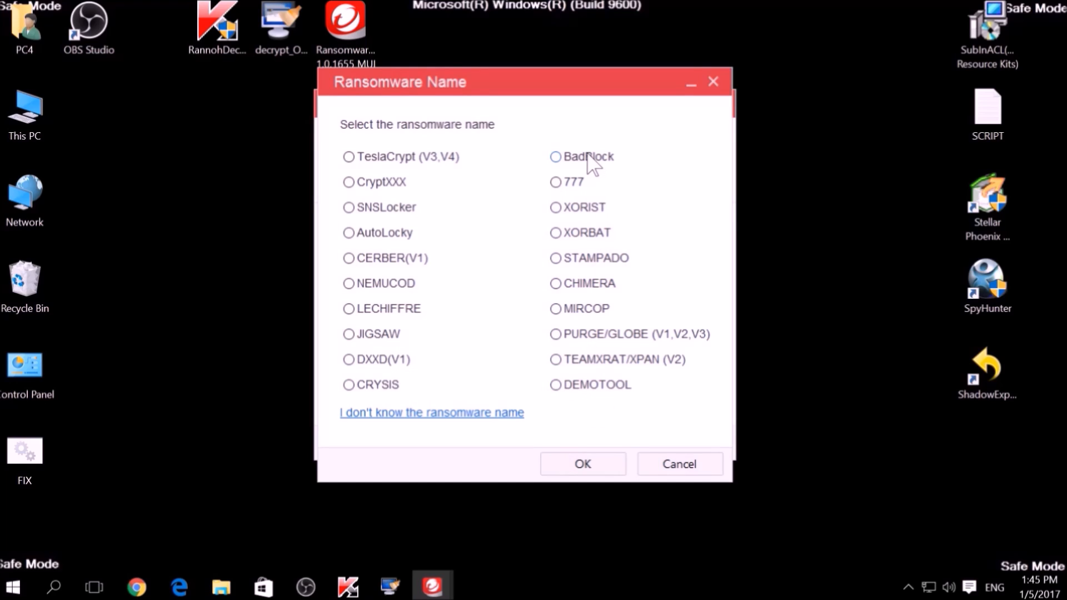
click(678, 464)
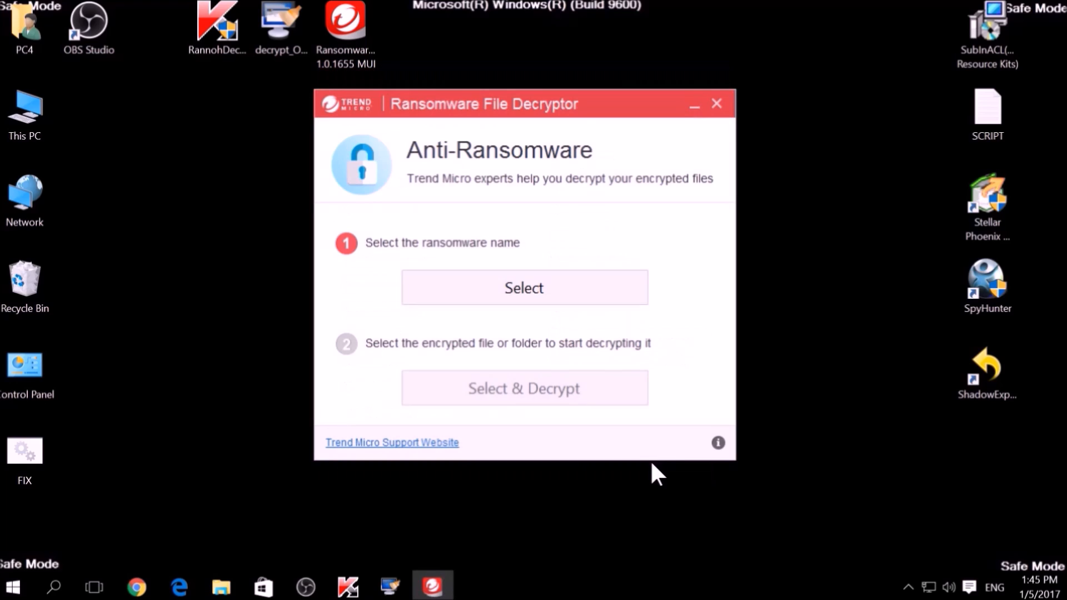